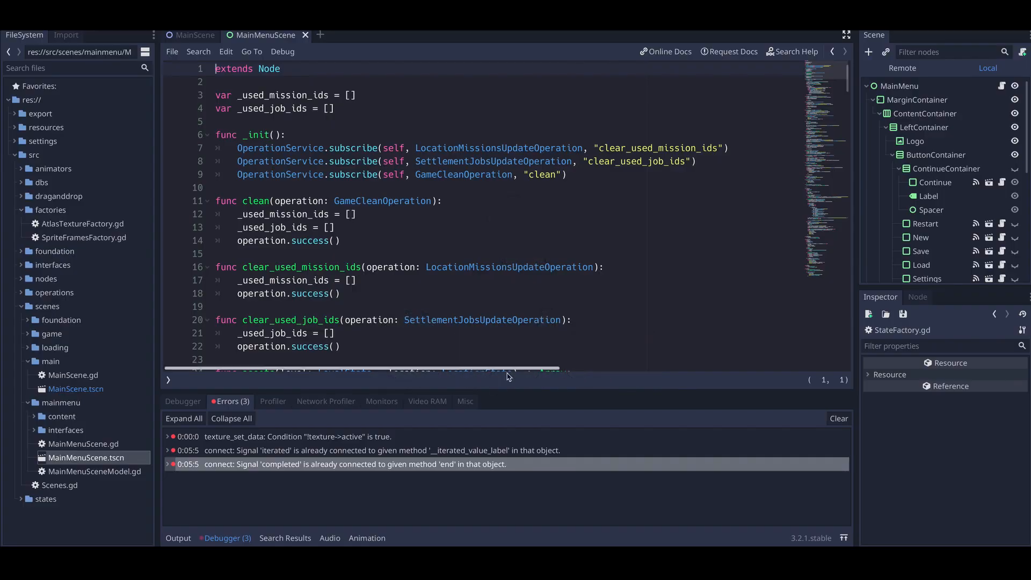
Step: Scroll down through the Godot website homepage to look over its sections
scroll(down, 3)
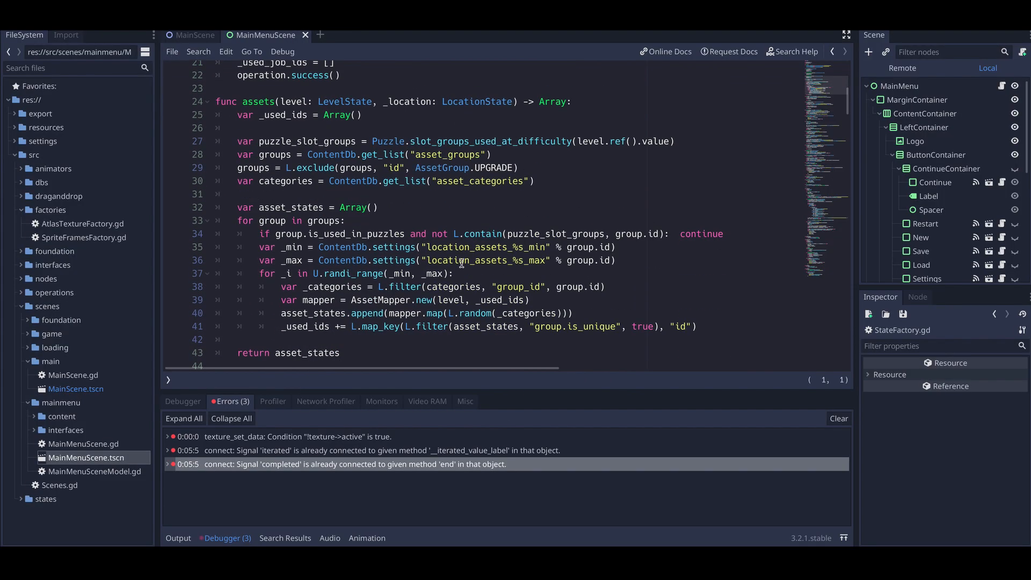
scroll(down, 3)
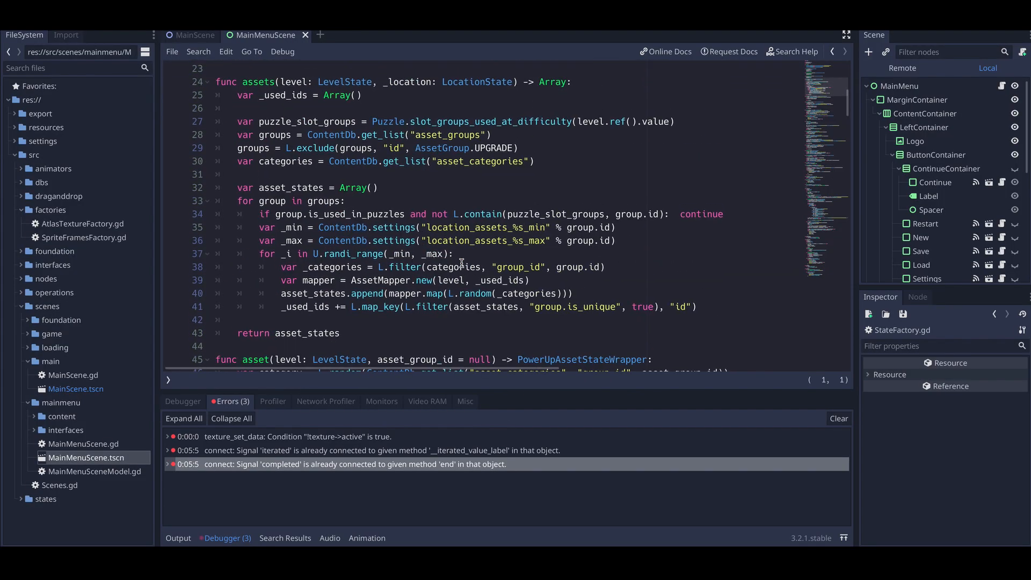
mouse_move(461, 267)
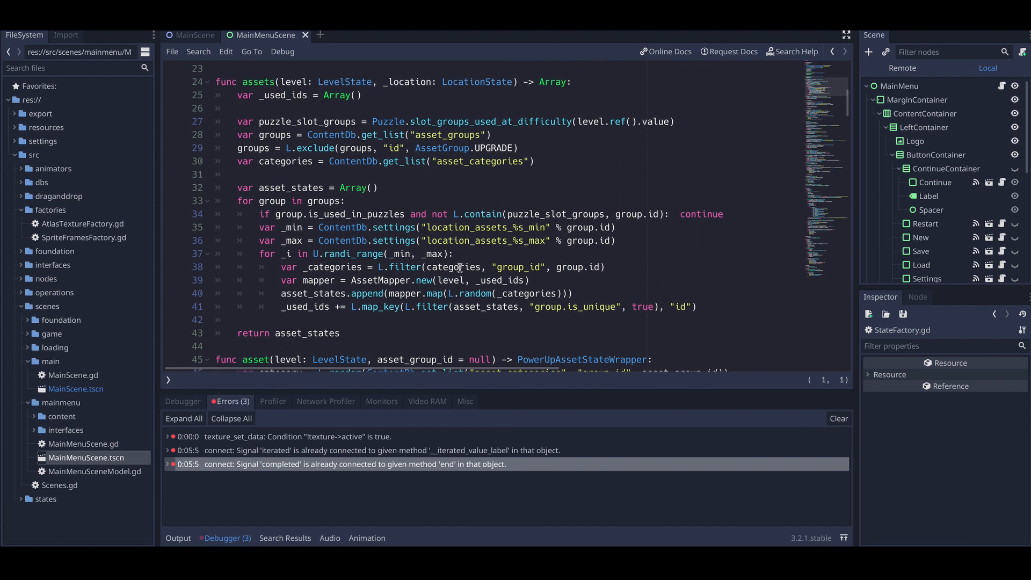
mouse_move(512, 283)
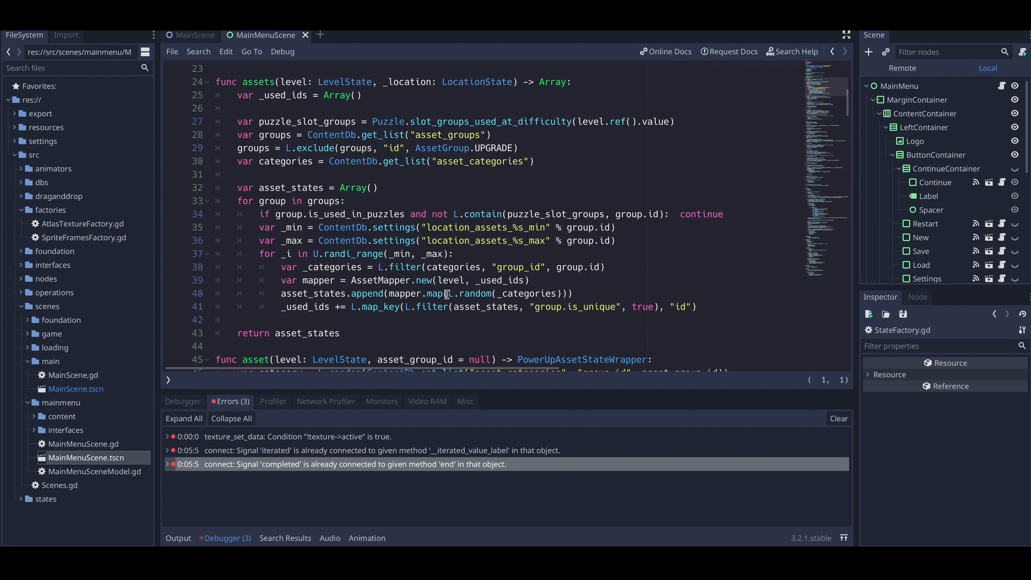
scroll(down, 3)
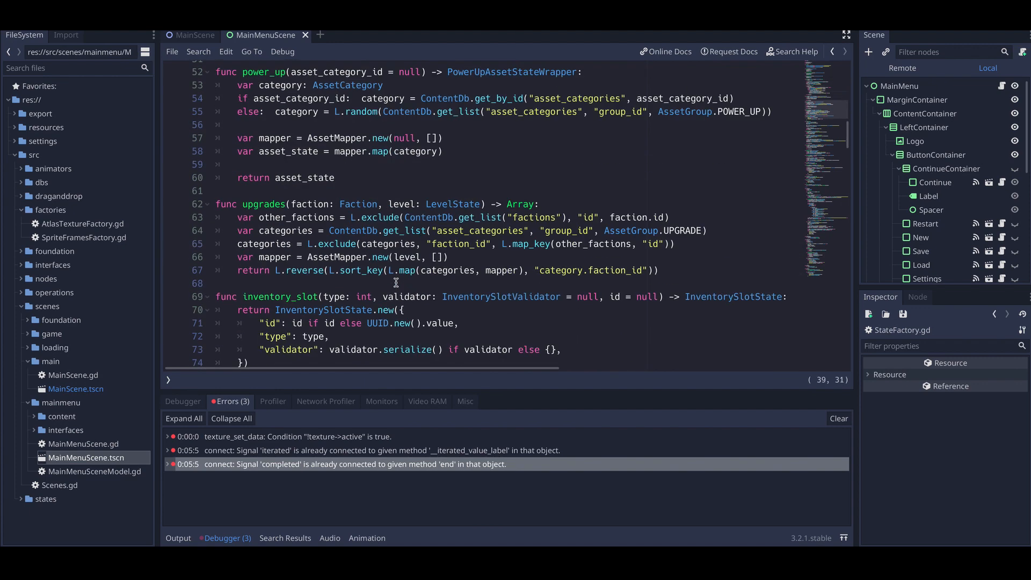
scroll(down, 3)
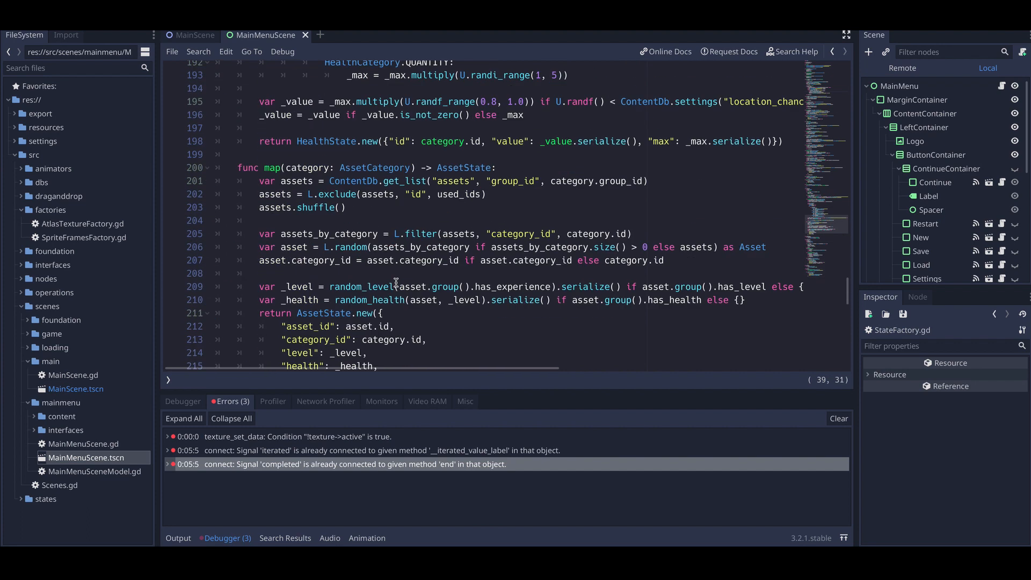
scroll(down, 3)
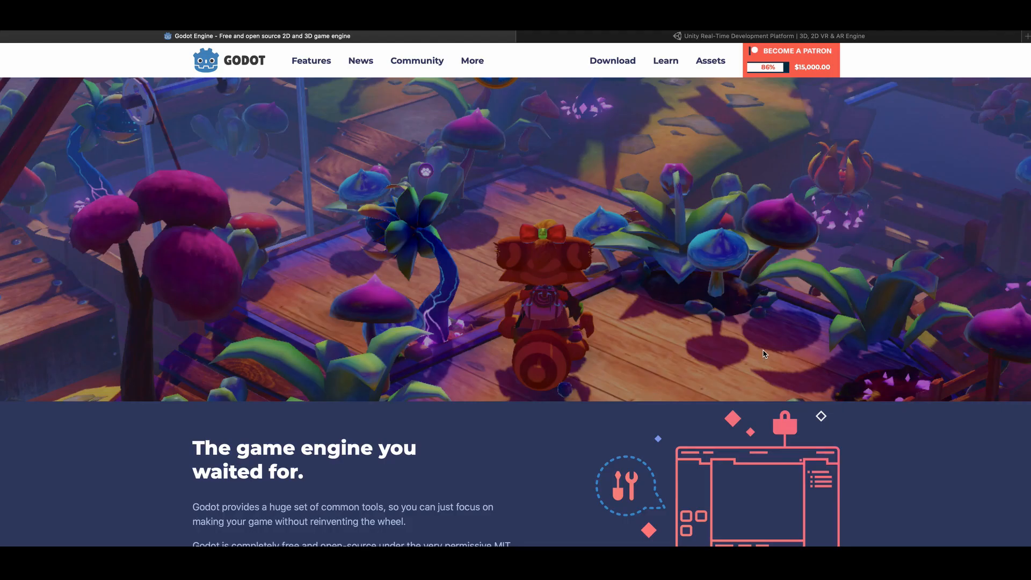
mouse_move(980, 357)
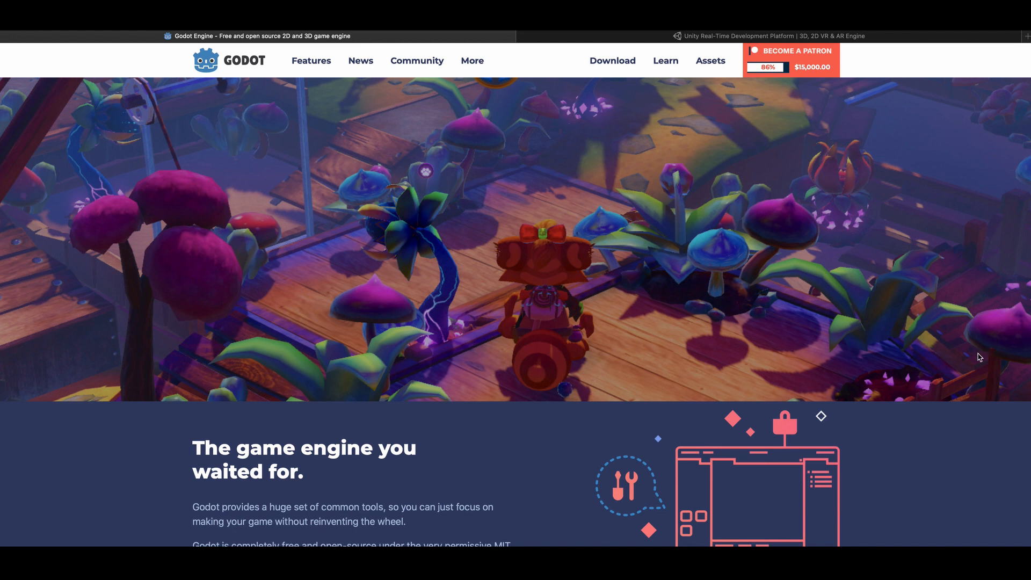
Step: Scroll down through the Unity homepage in the other browser tab
scroll(down, 3)
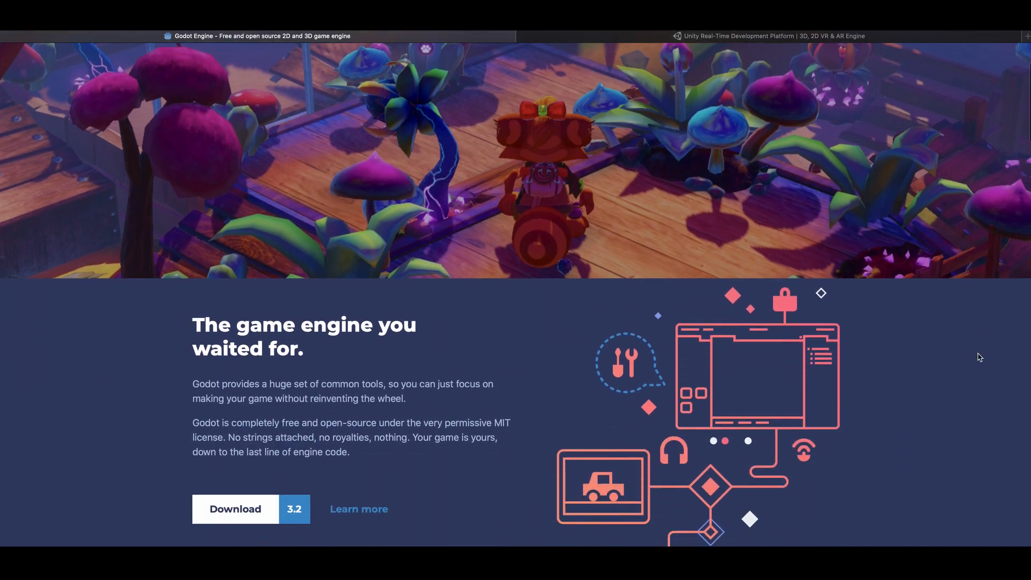
scroll(down, 3)
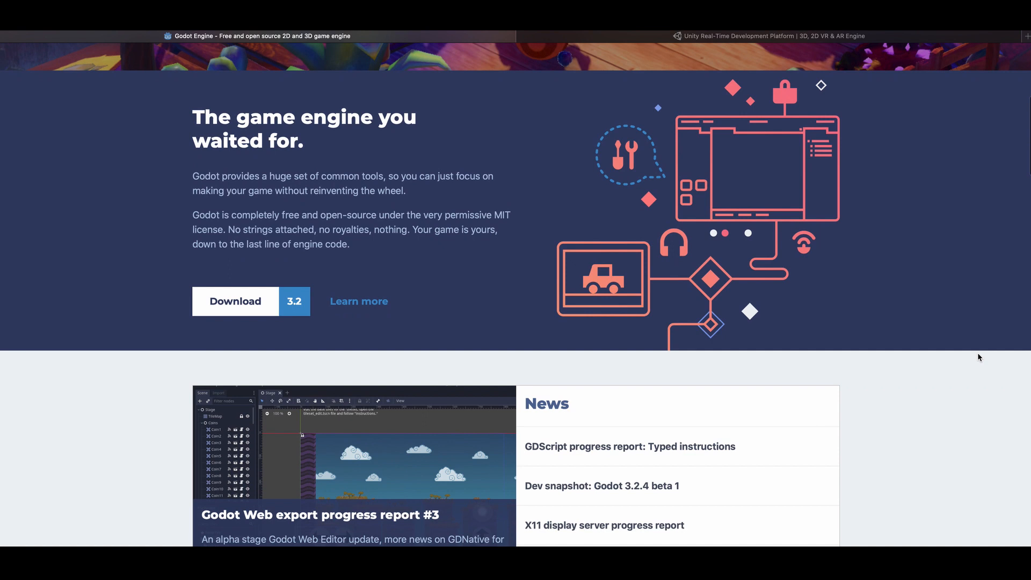
scroll(down, 3)
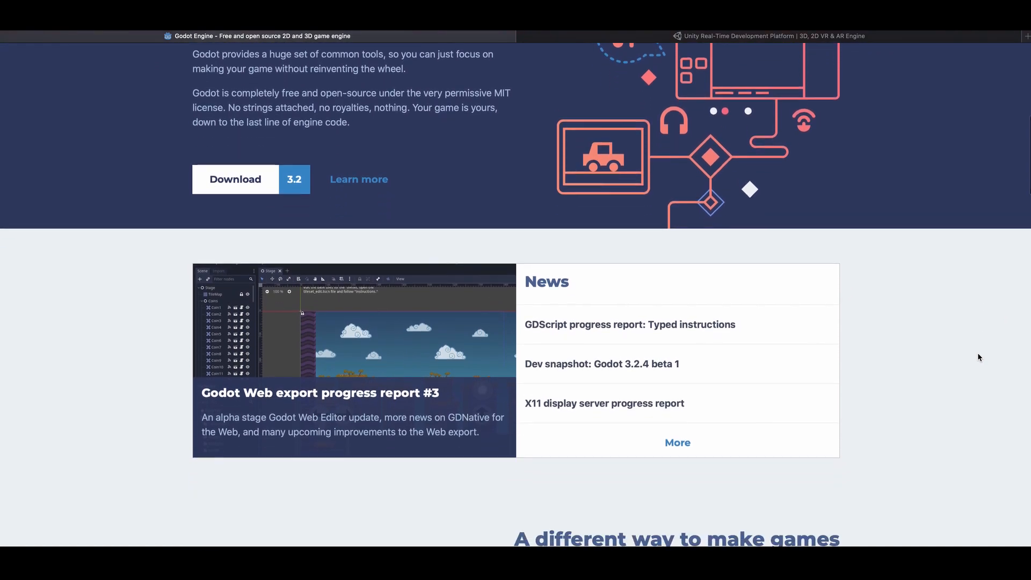
scroll(down, 3)
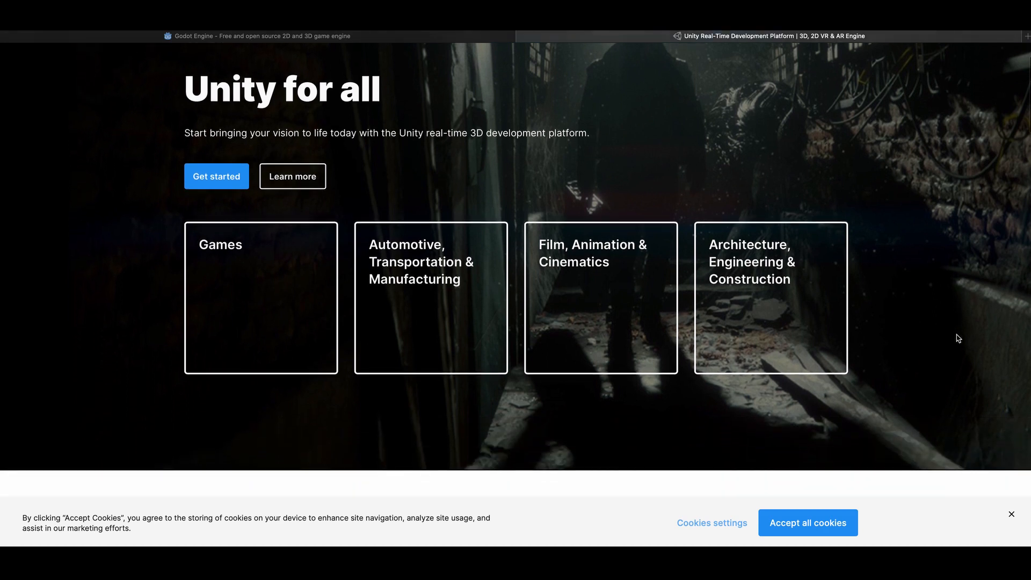
scroll(down, 3)
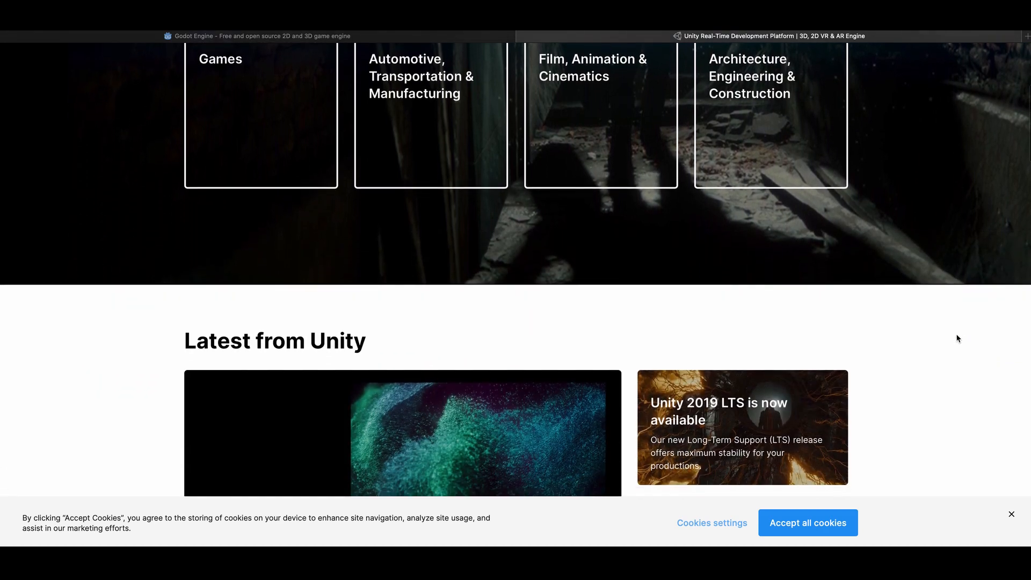
scroll(down, 3)
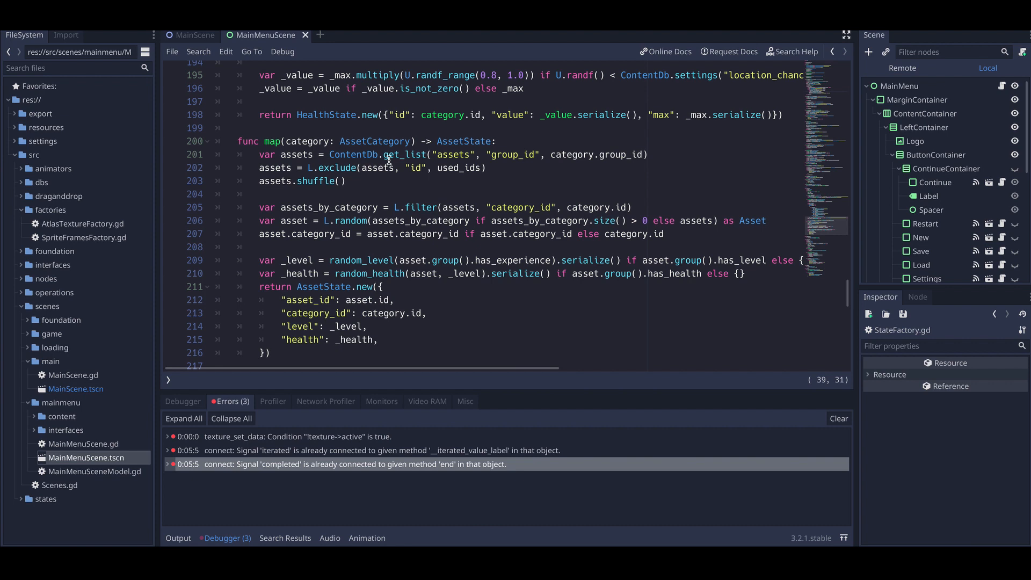
mouse_move(321, 204)
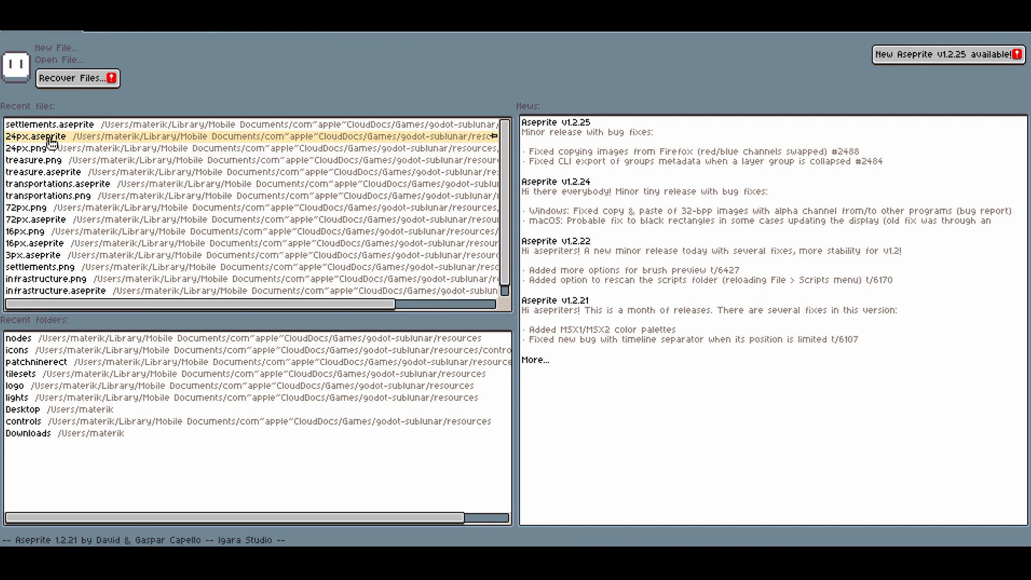
Step: Open the 24px sprite from Aseprite's recent files, then close it again
double_click(33, 137)
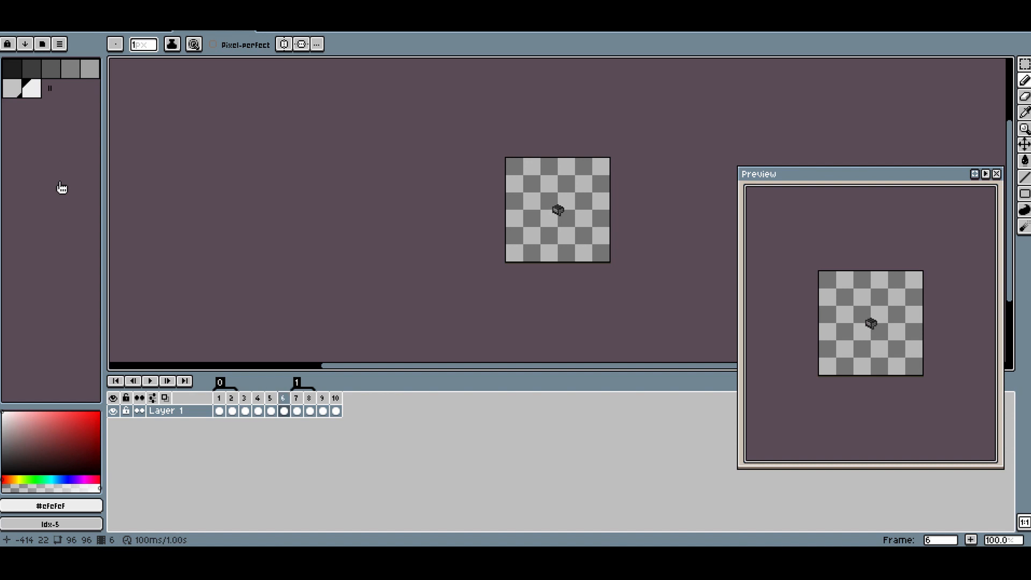
click(310, 398)
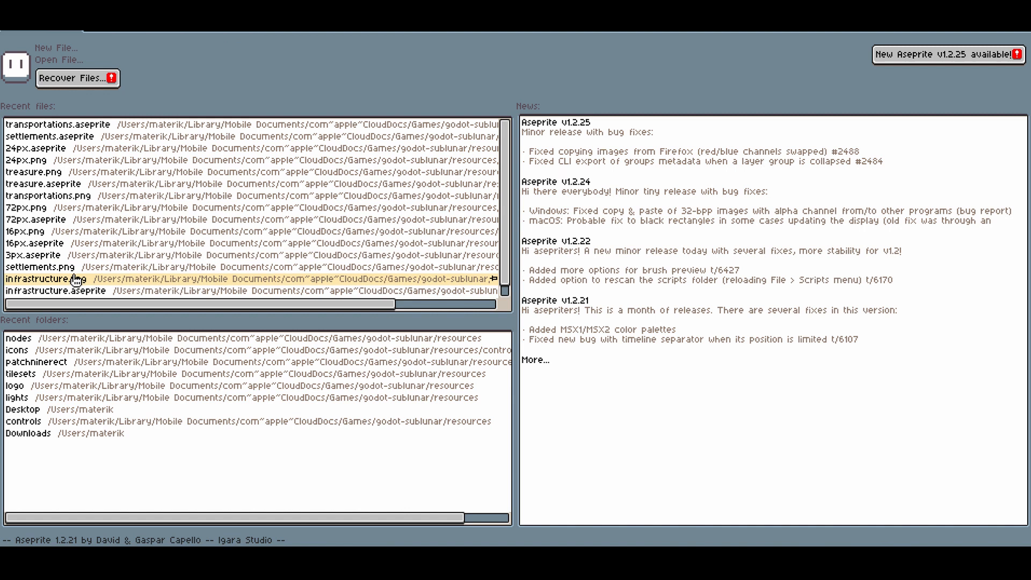
Step: Open the vehicle sprite from recent files and step through lunar_rover animation frames on the timeline
double_click(45, 279)
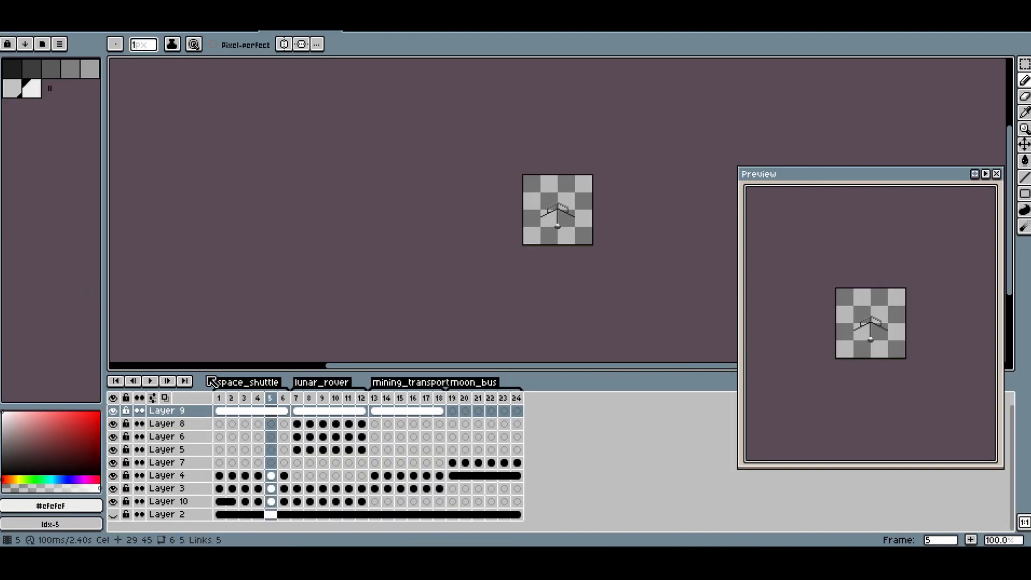
click(361, 397)
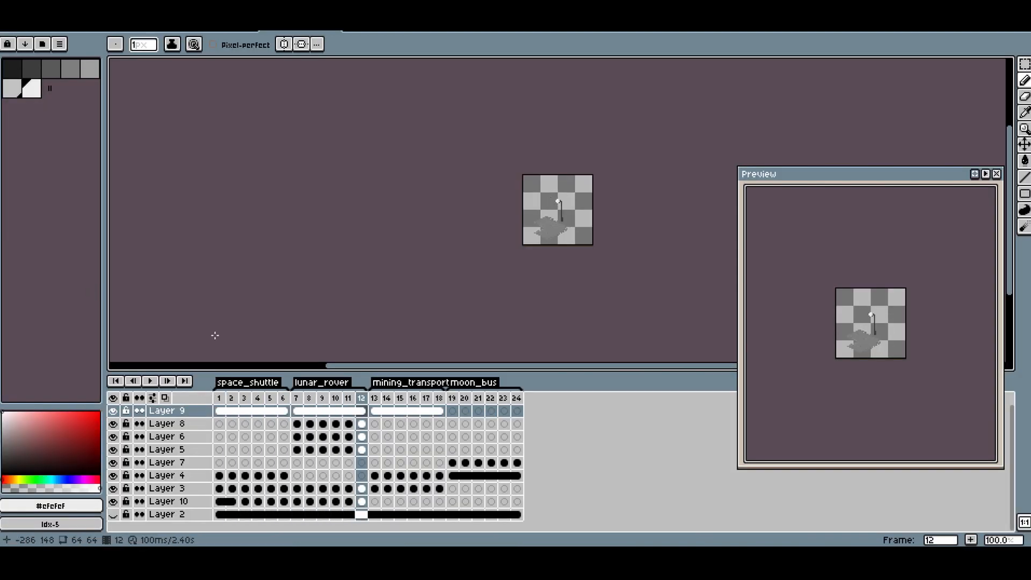
click(464, 397)
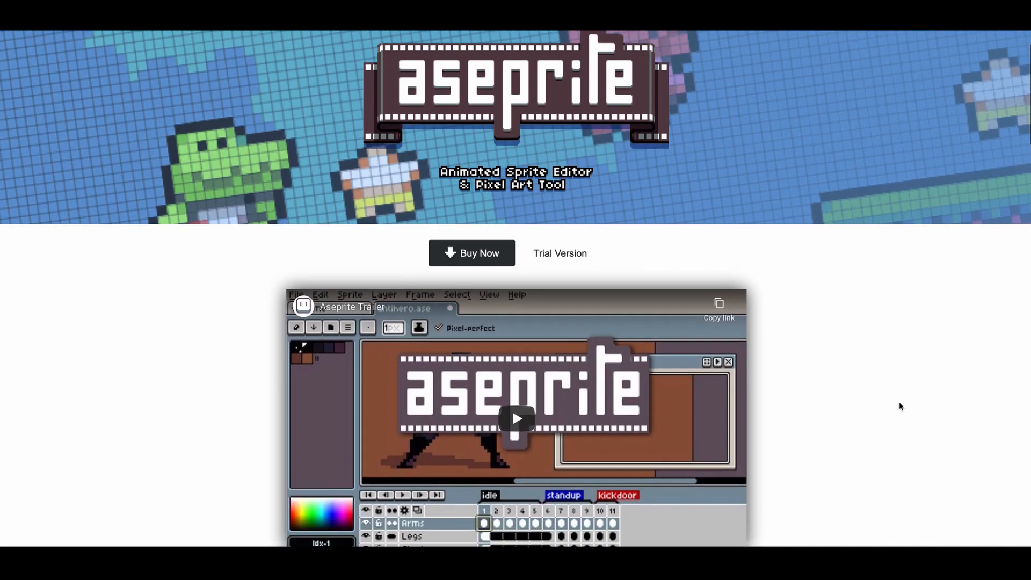
scroll(down, 3)
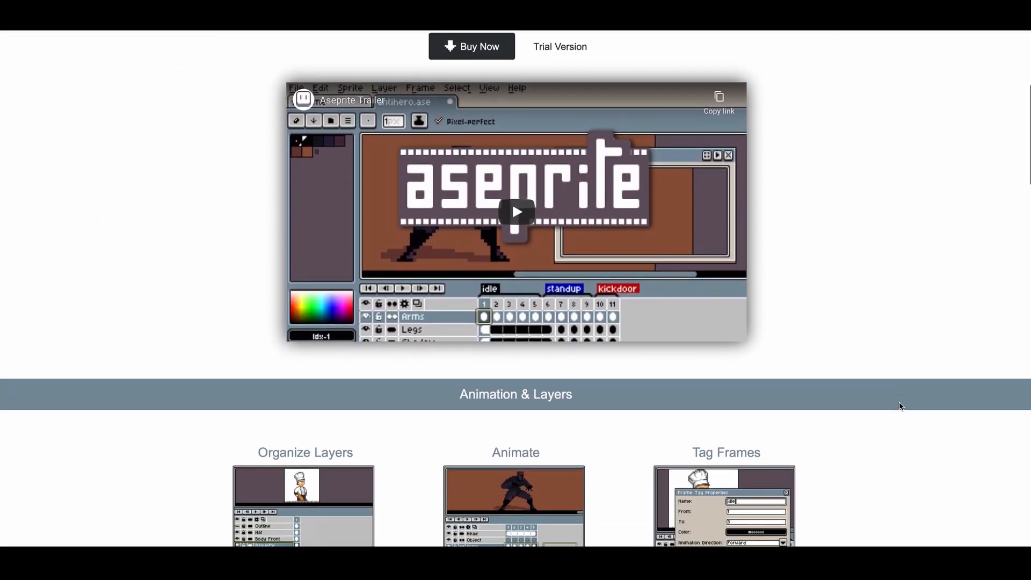
scroll(down, 3)
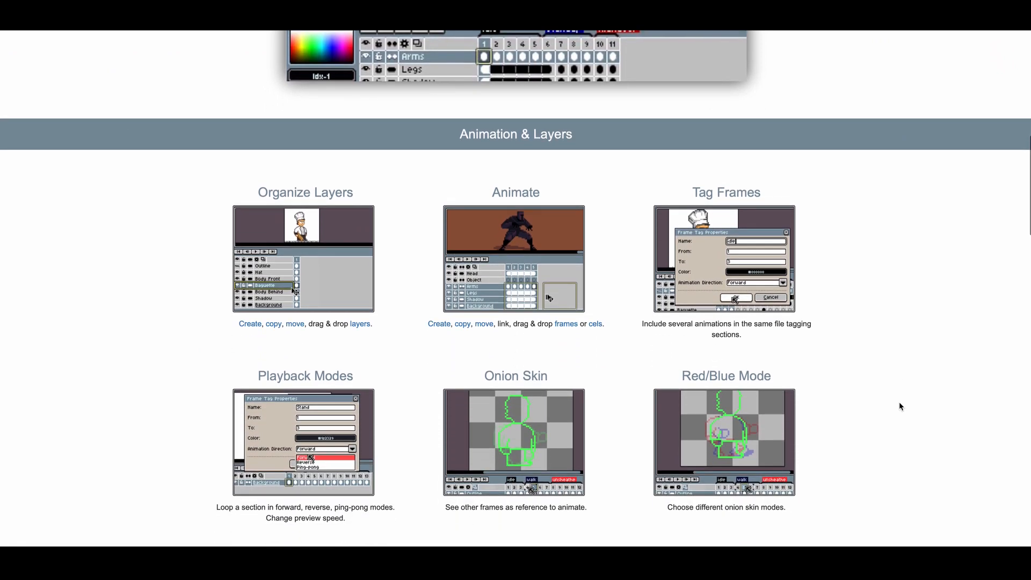
scroll(down, 3)
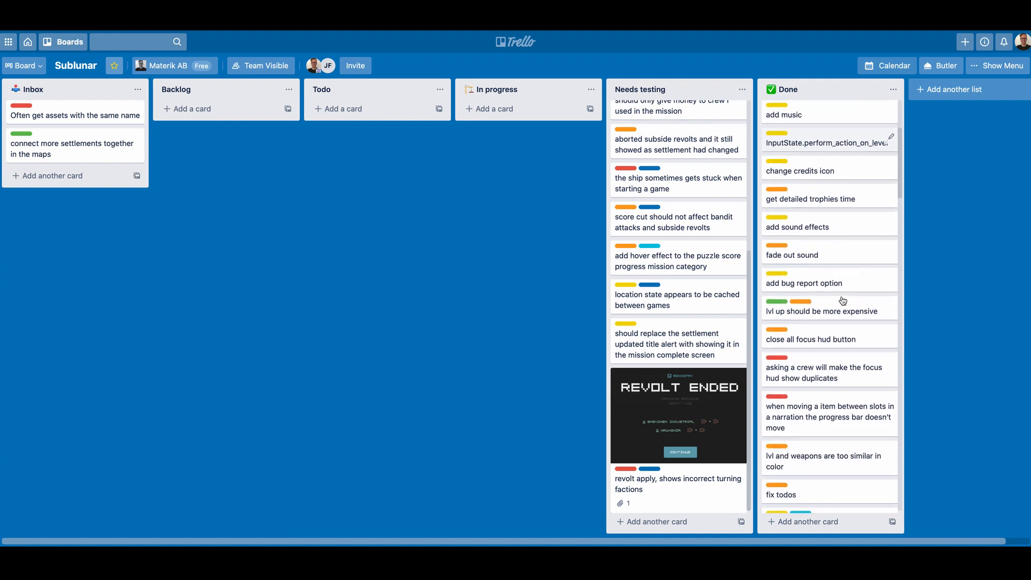
Step: Move the duplicate-assets card out of the Inbox across Backlog toward Done
scroll(down, 3)
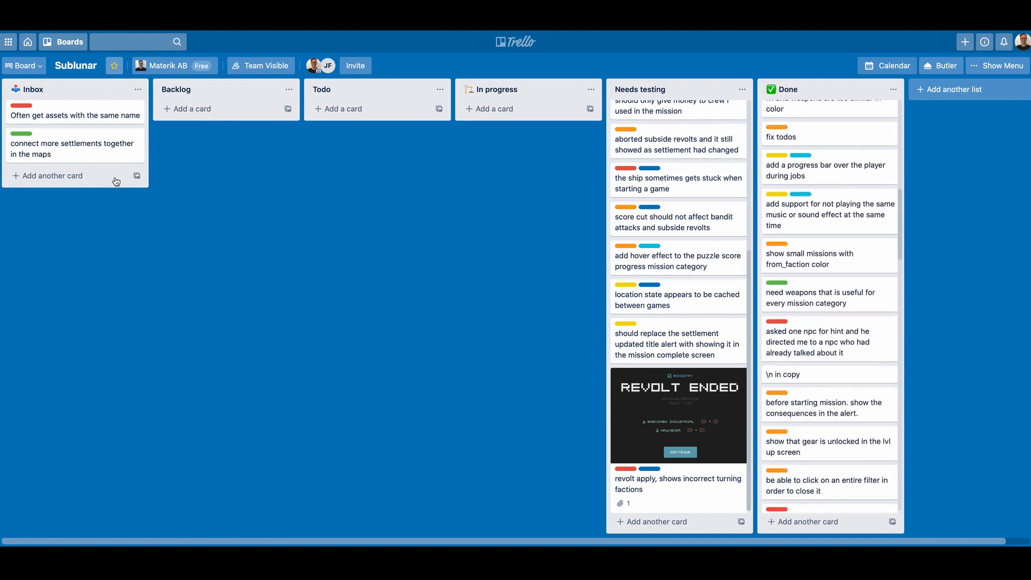
drag(75, 115, 217, 119)
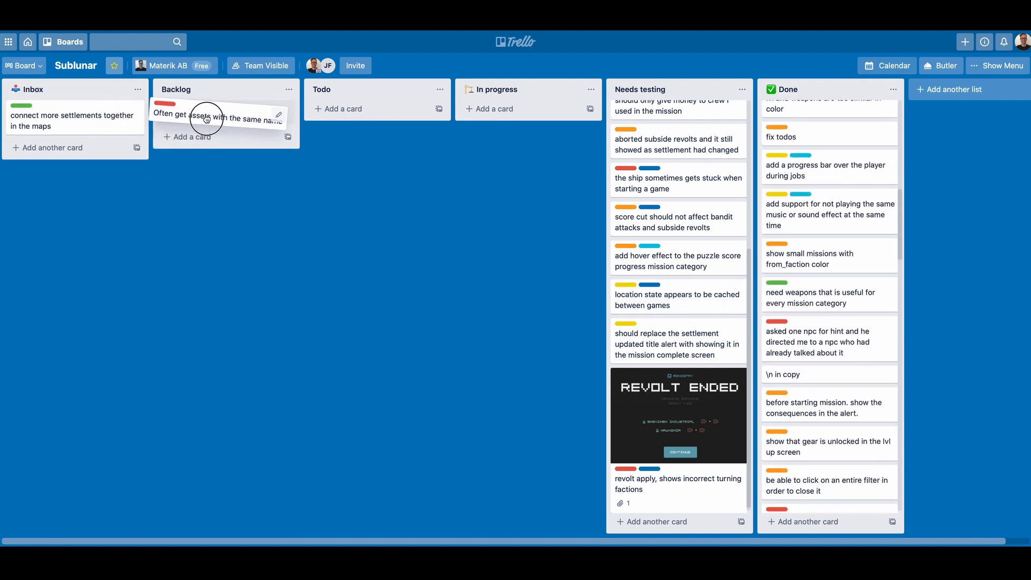
drag(217, 119, 377, 115)
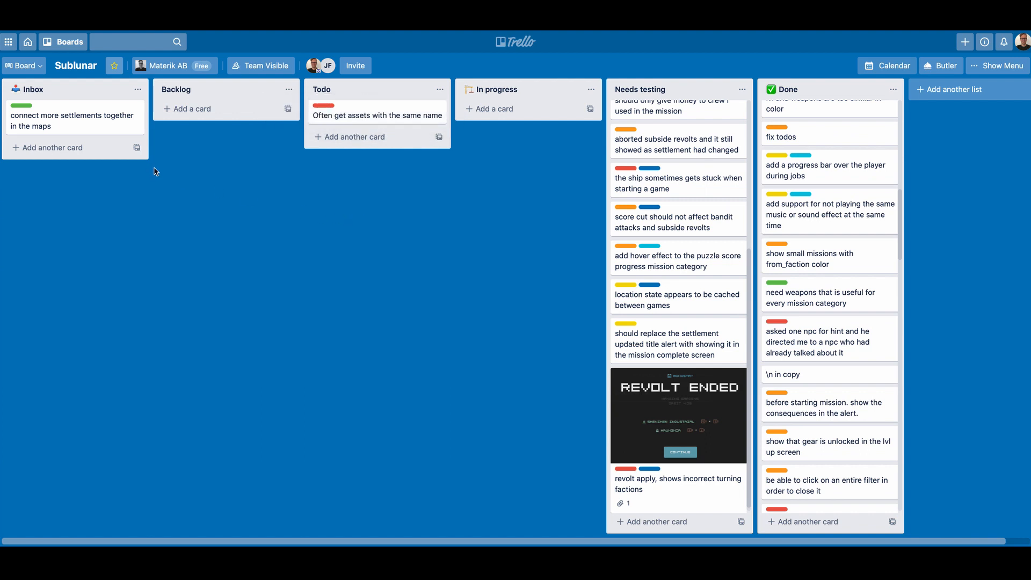
Step: Move the settlements card from the Inbox into the Todo list
drag(74, 120, 377, 148)
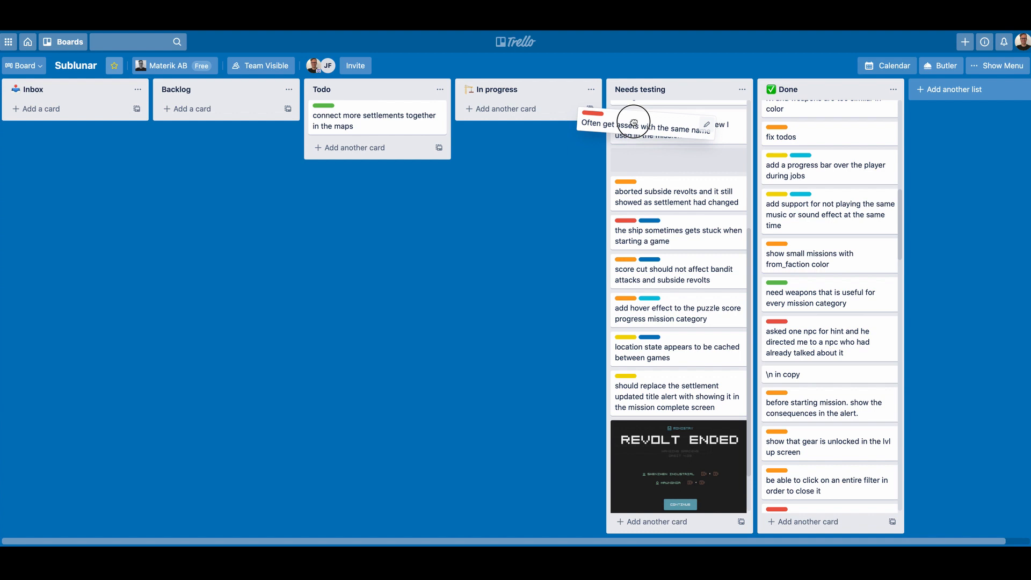
scroll(down, 3)
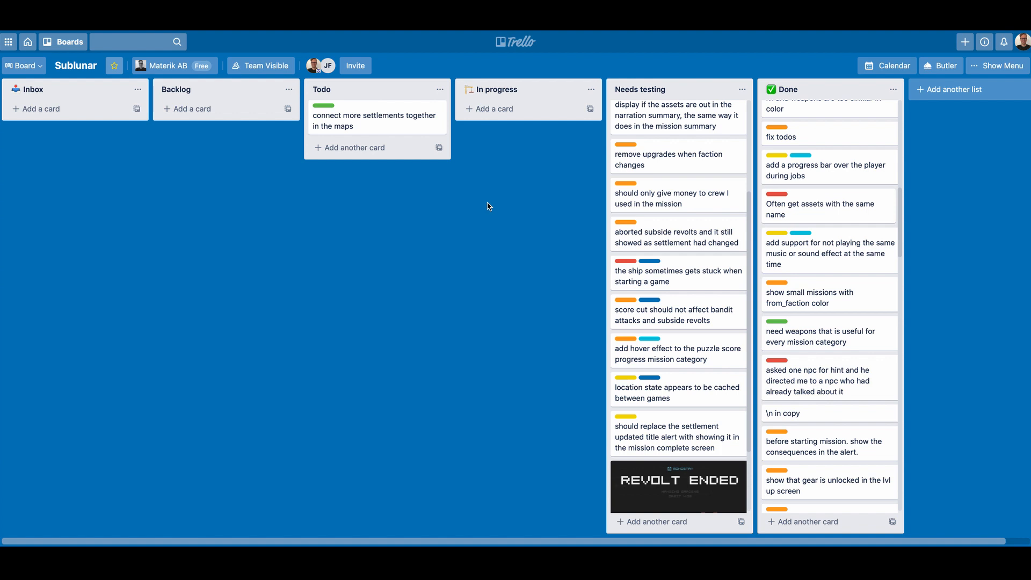
mouse_move(340, 196)
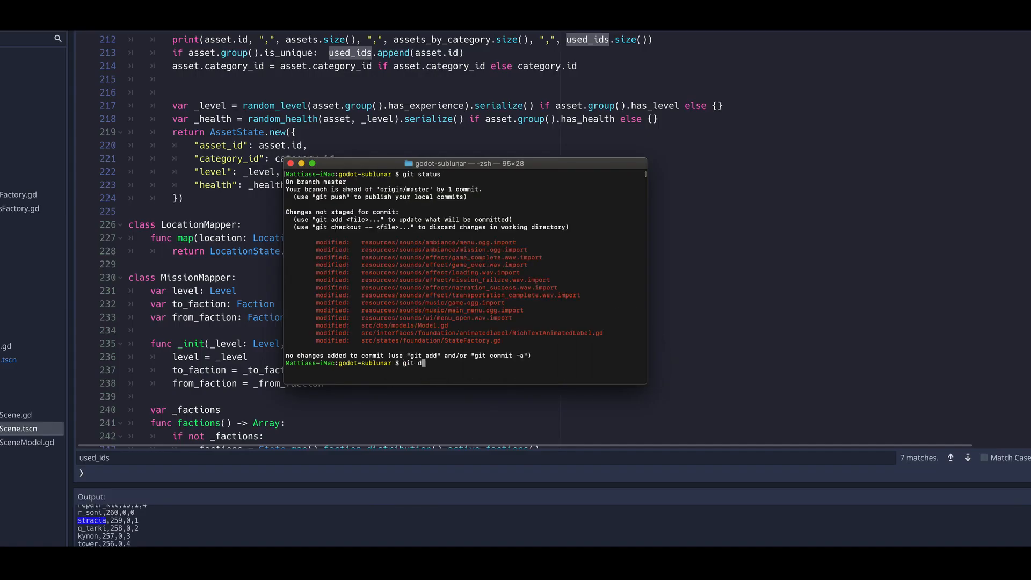
Step: Stage all modified files and start the commit message '[statefactory] f…' in Terminal
key(Enter)
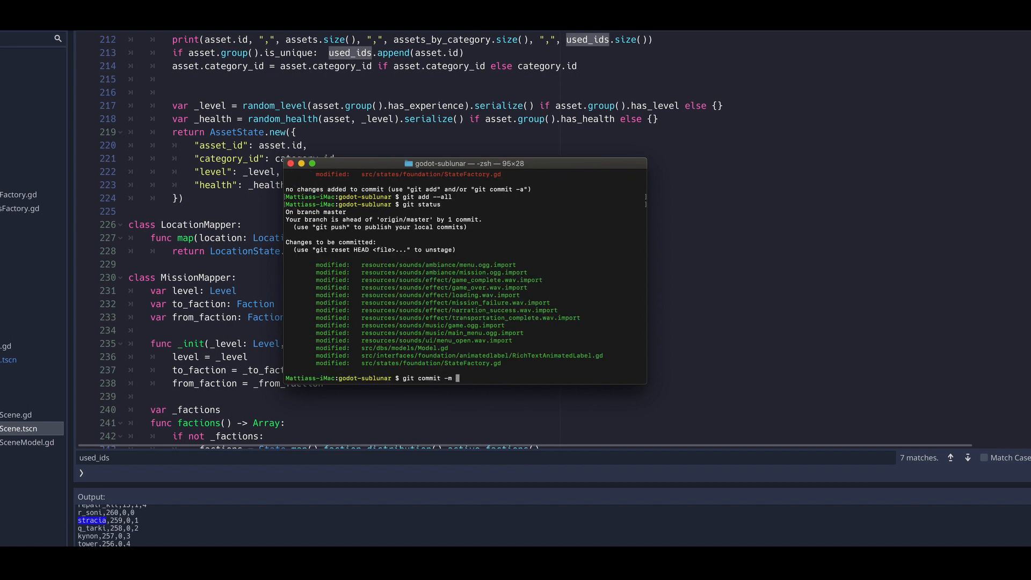
text("[statefactory] f")
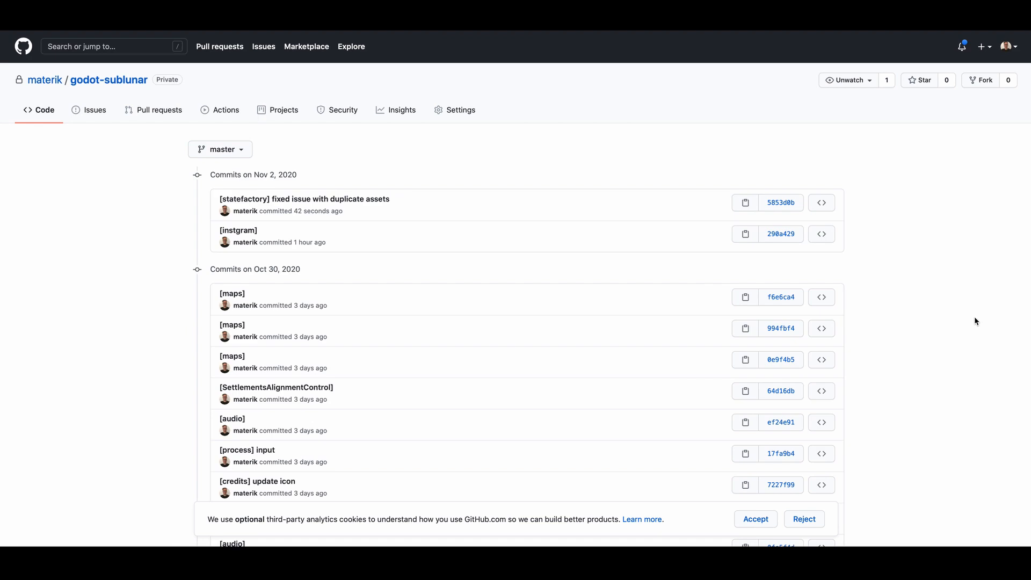
scroll(down, 3)
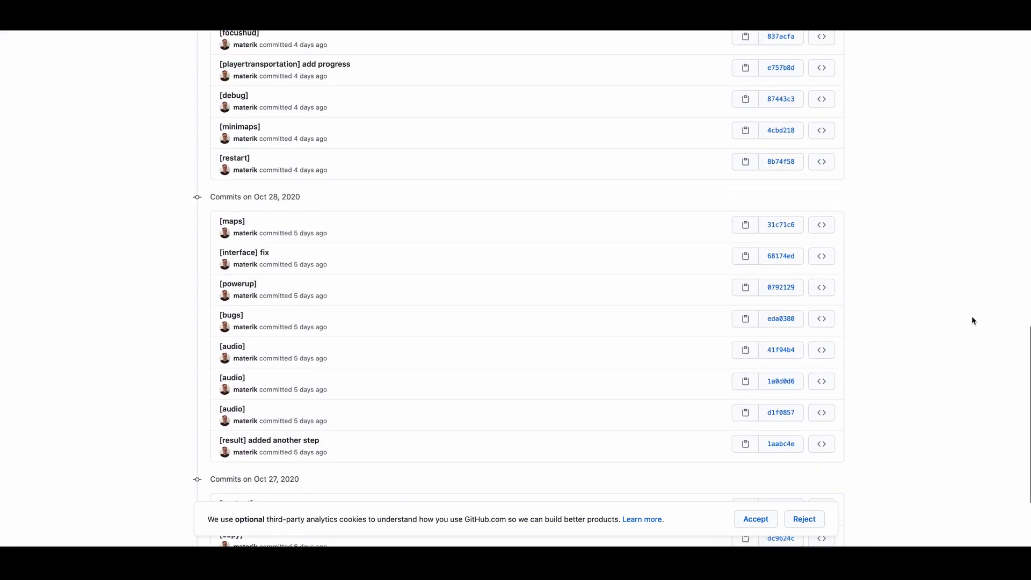
scroll(up, 3)
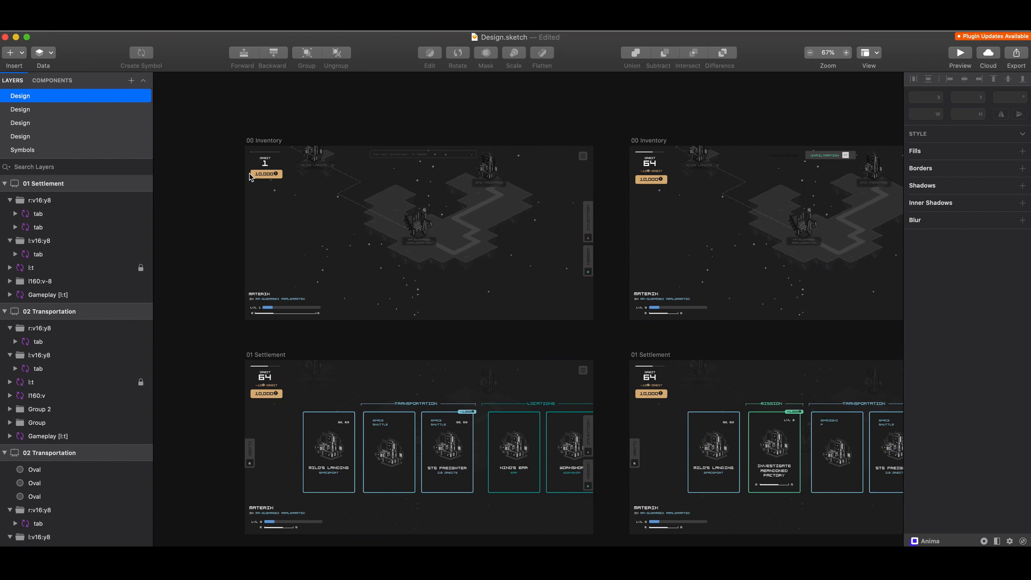
scroll(down, 3)
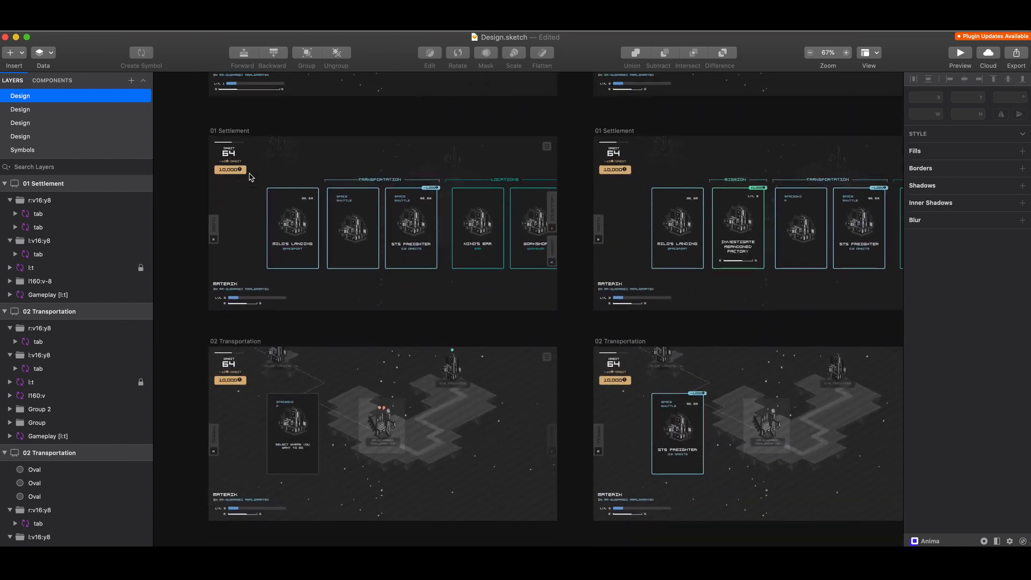
scroll(down, 3)
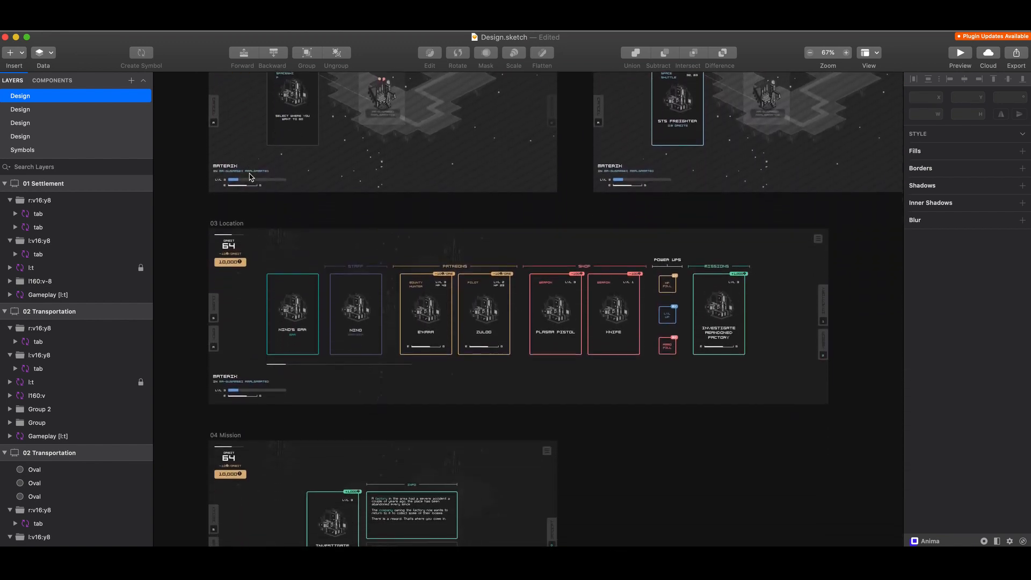
scroll(down, 3)
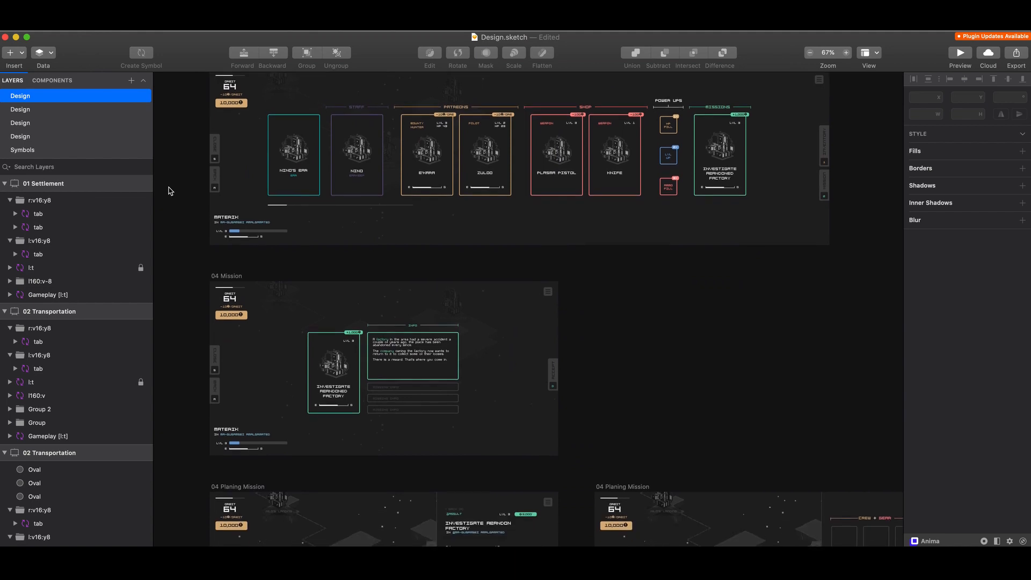
scroll(down, 3)
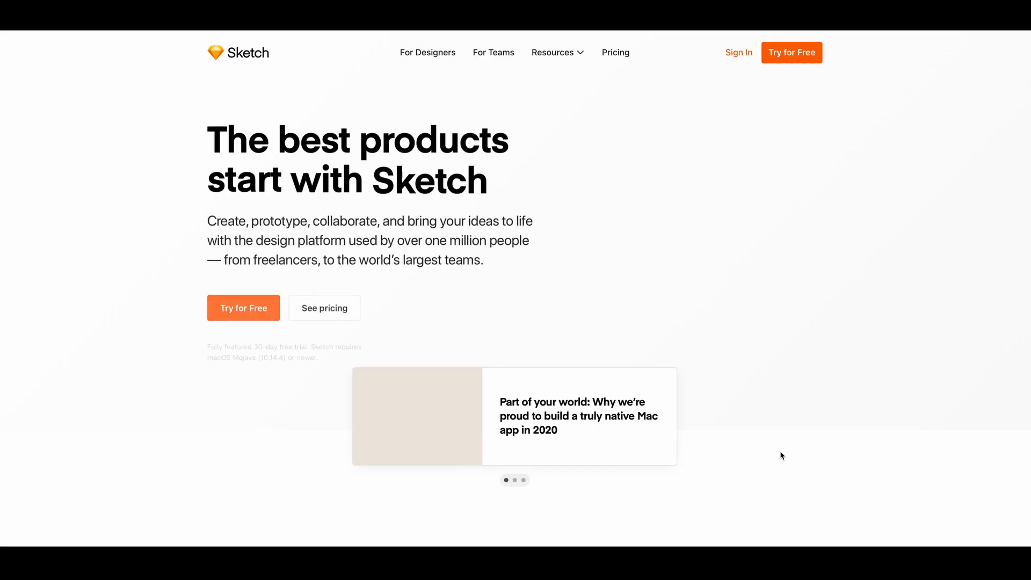
scroll(down, 3)
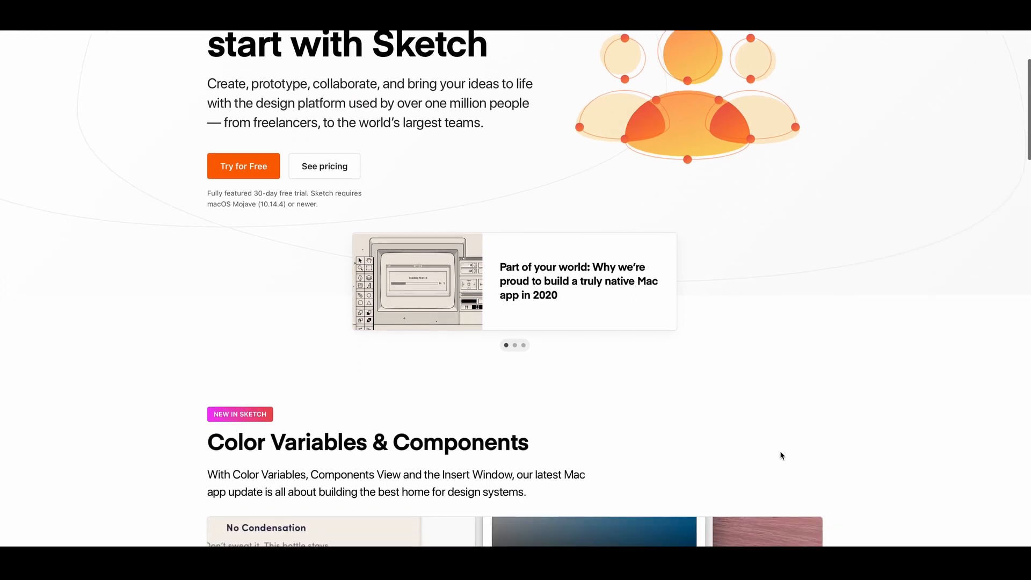
scroll(down, 3)
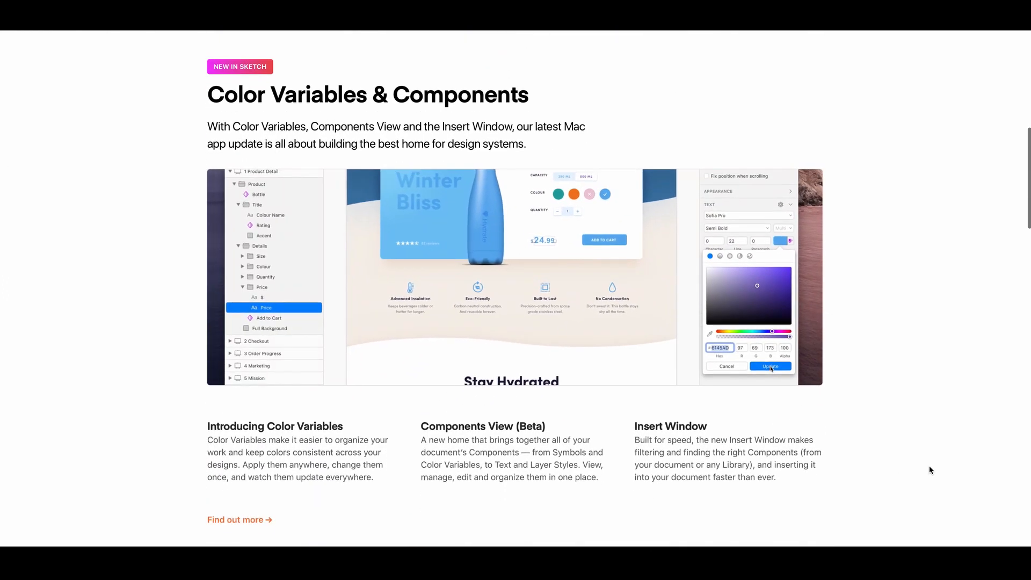
scroll(down, 3)
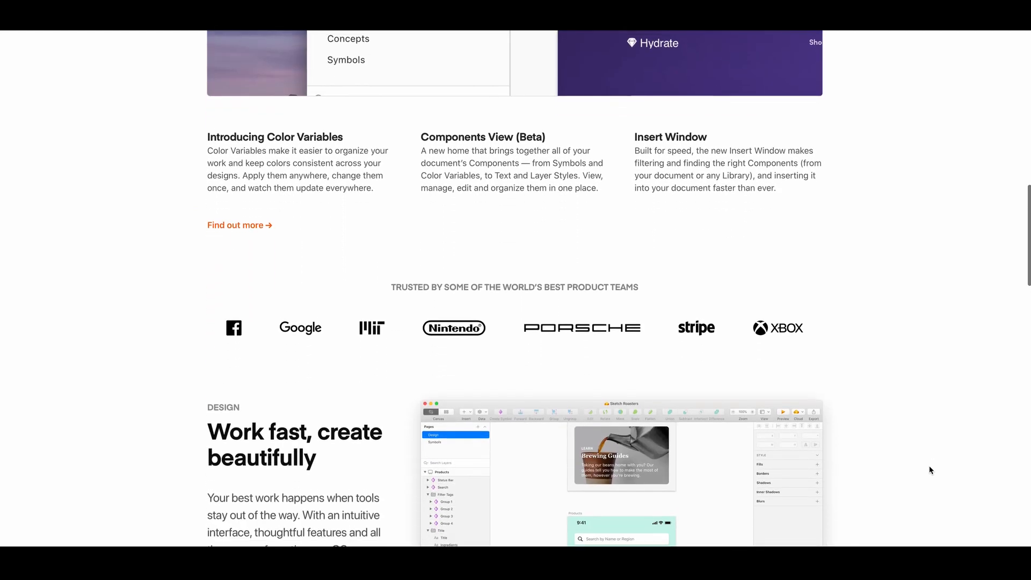
scroll(down, 3)
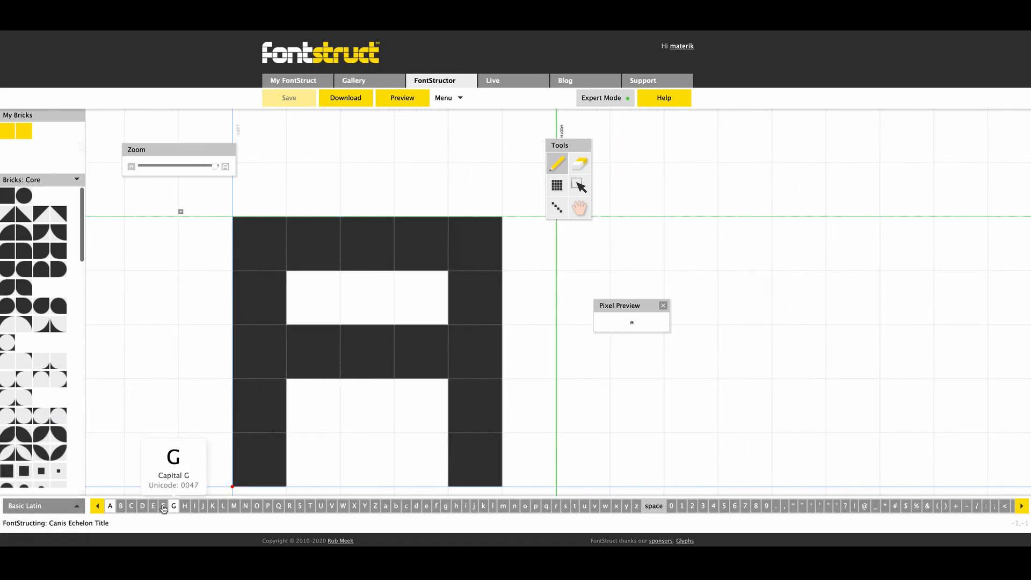
Step: Switch FontStruct to the Katakana character set, zoom out and open Katakana glyphs for editing
click(221, 506)
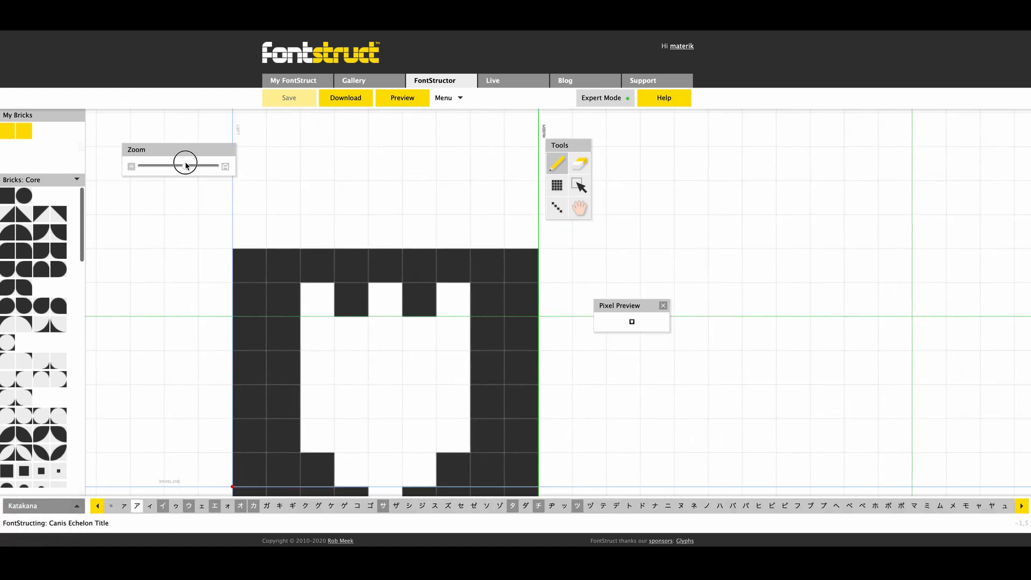
click(162, 506)
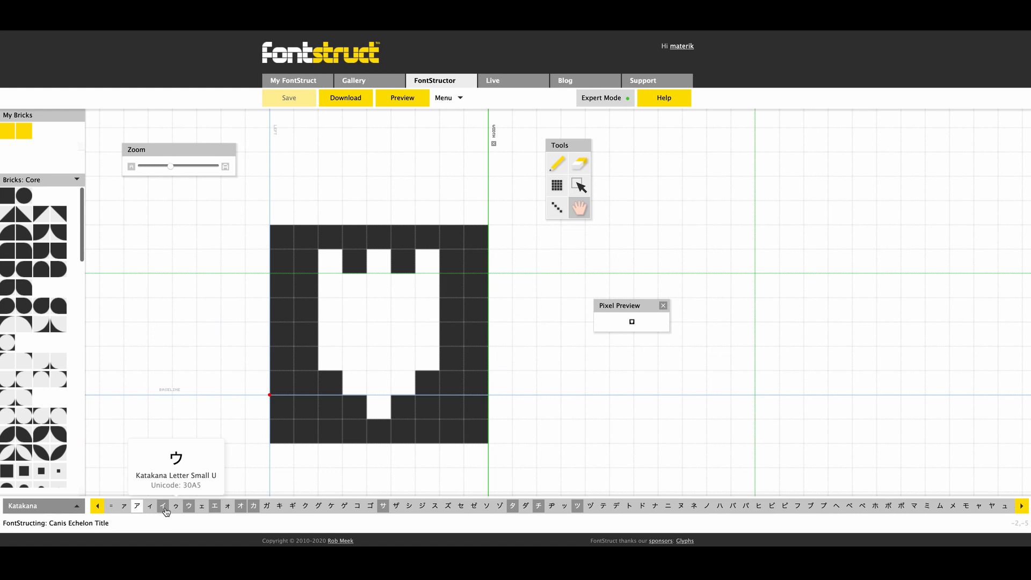
click(162, 505)
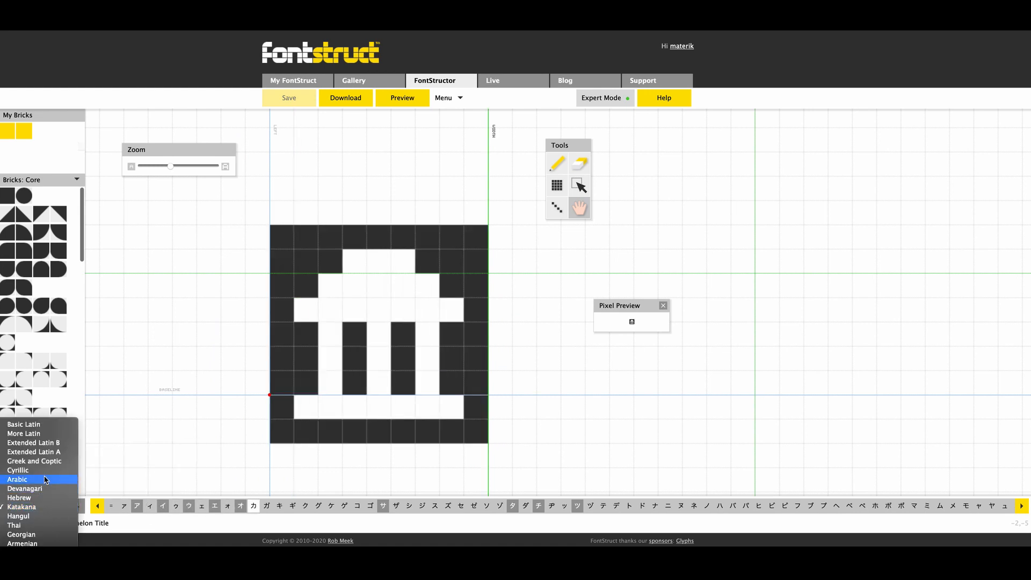
click(35, 460)
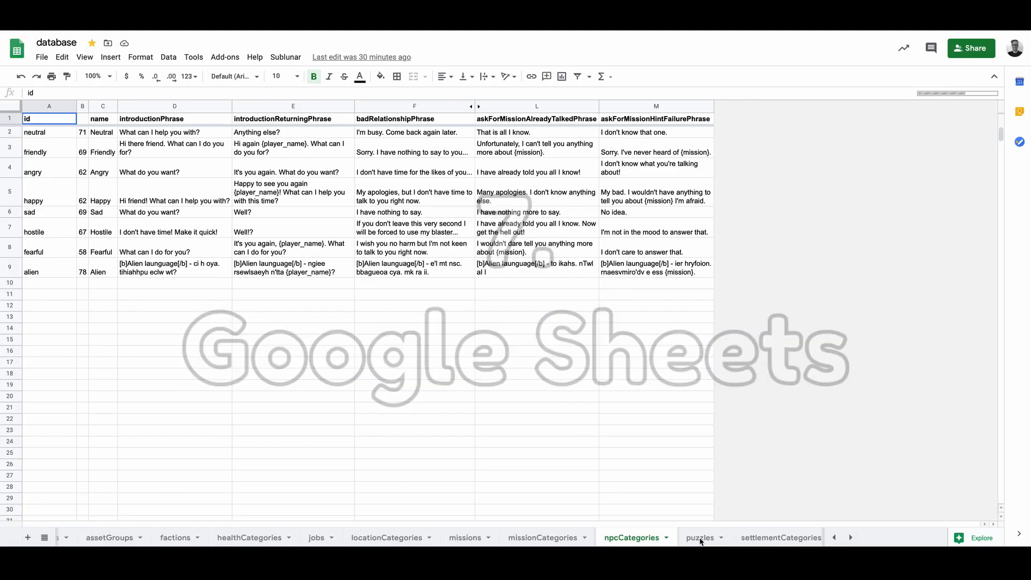
Step: Browse the terrainCategories, transportations and maps sheets of the database spreadsheet
click(723, 537)
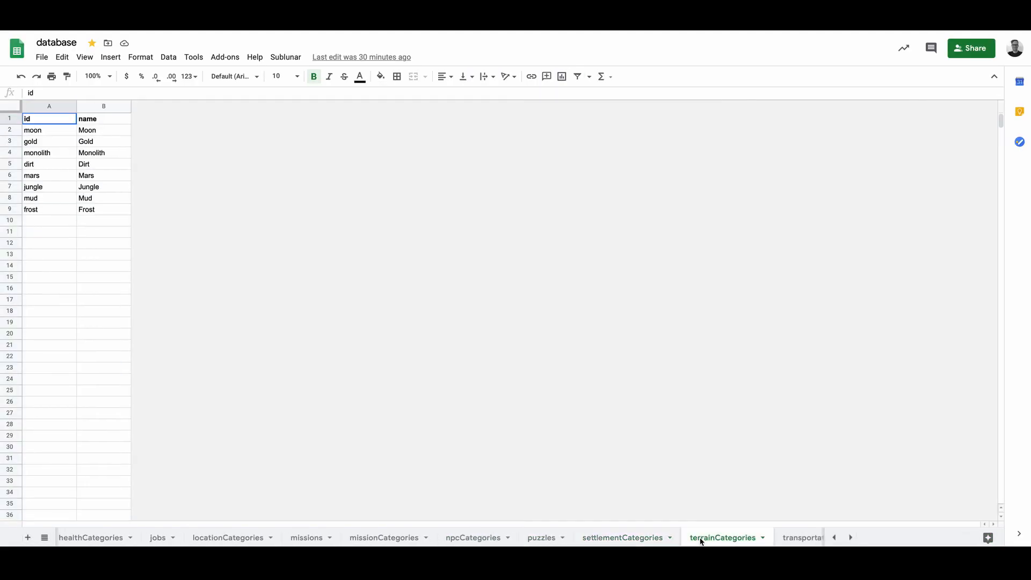
click(717, 537)
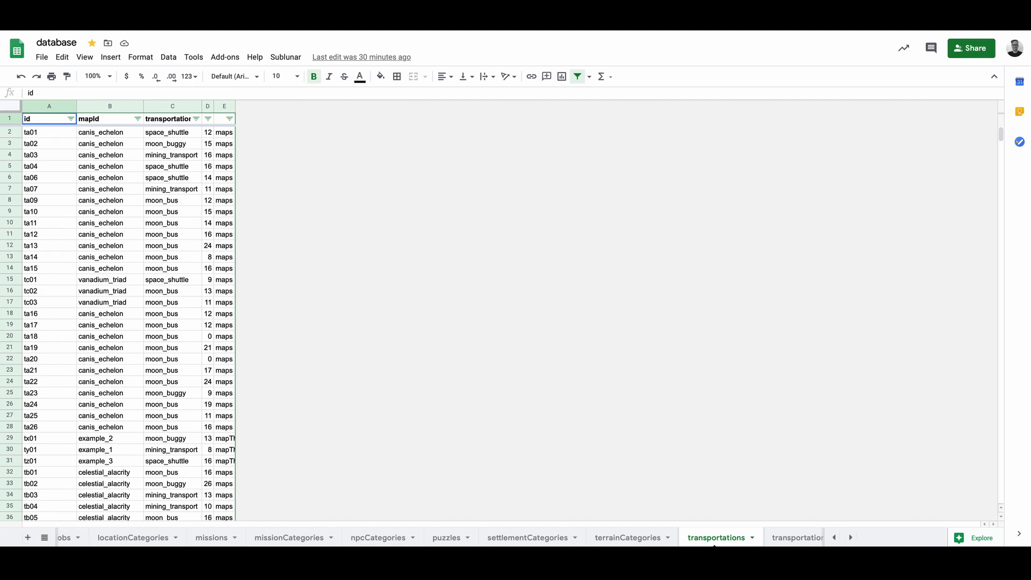
click(469, 537)
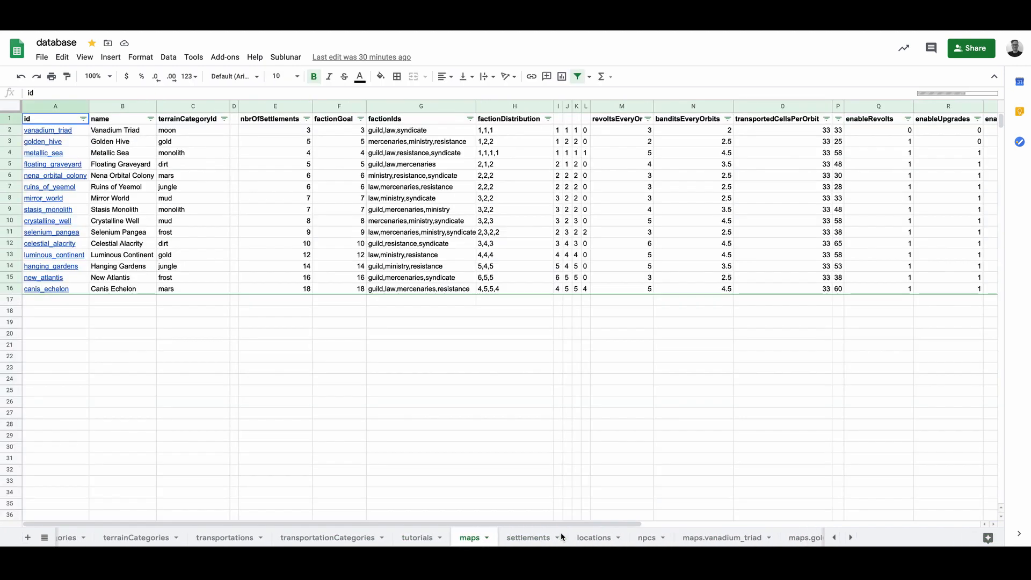
click(715, 537)
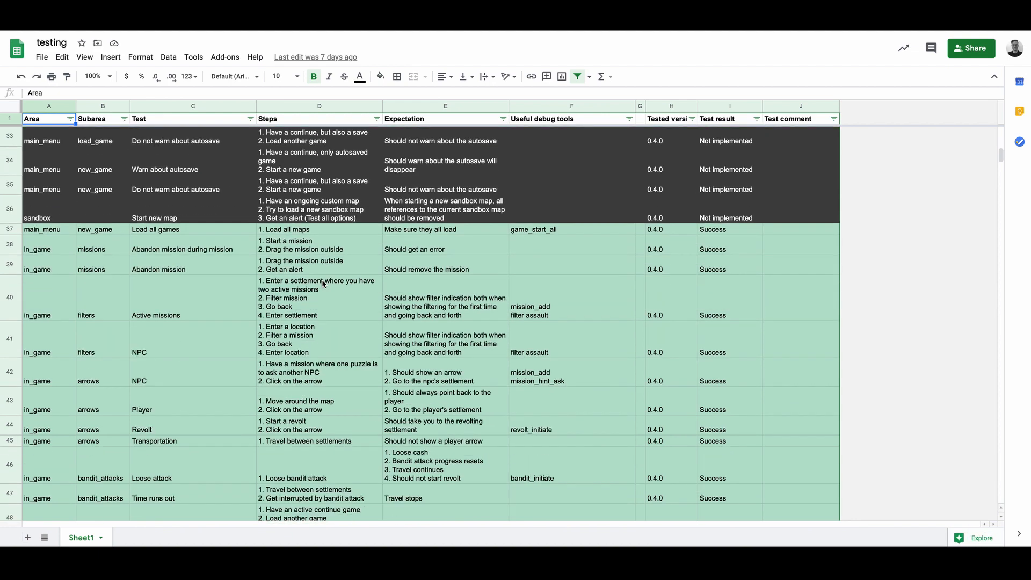
scroll(down, 3)
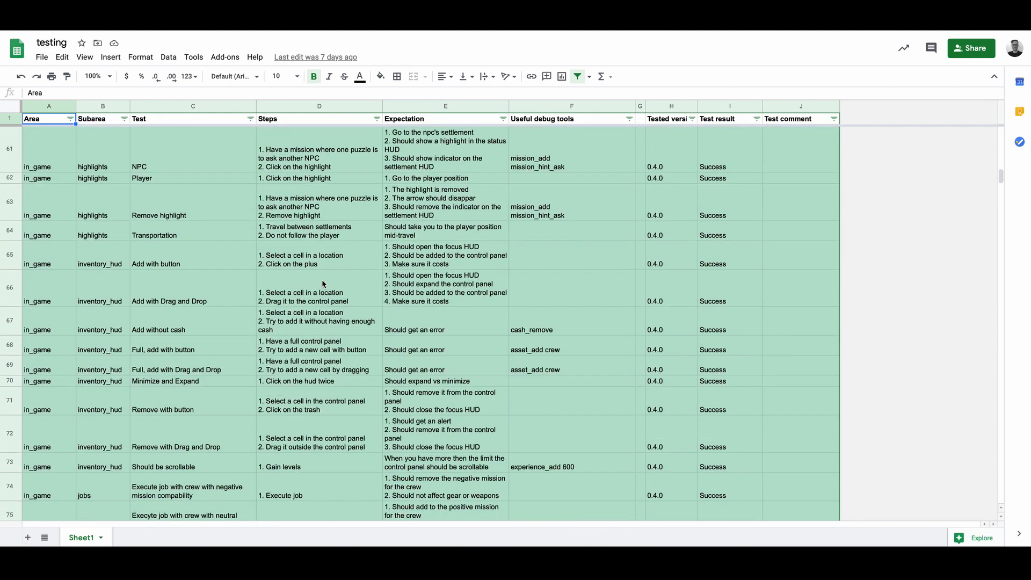
scroll(down, 3)
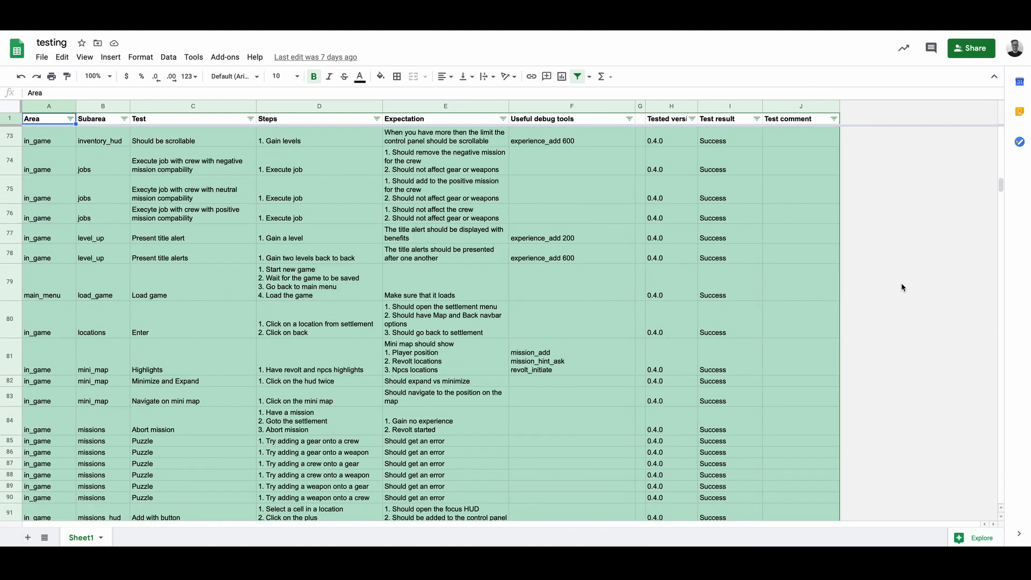
scroll(down, 3)
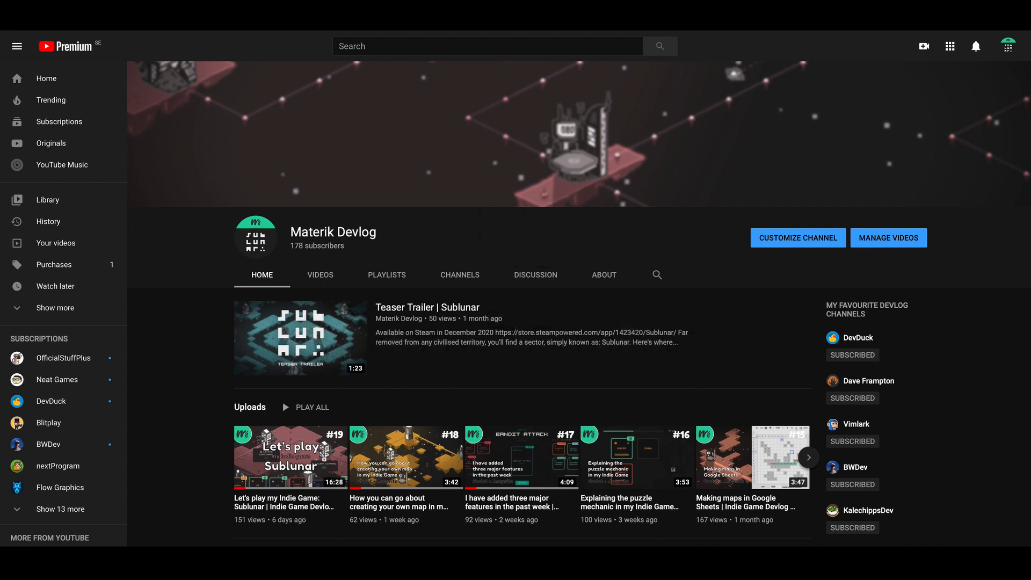
Step: Scroll through the Materik Devlog channel home page and back up
scroll(down, 3)
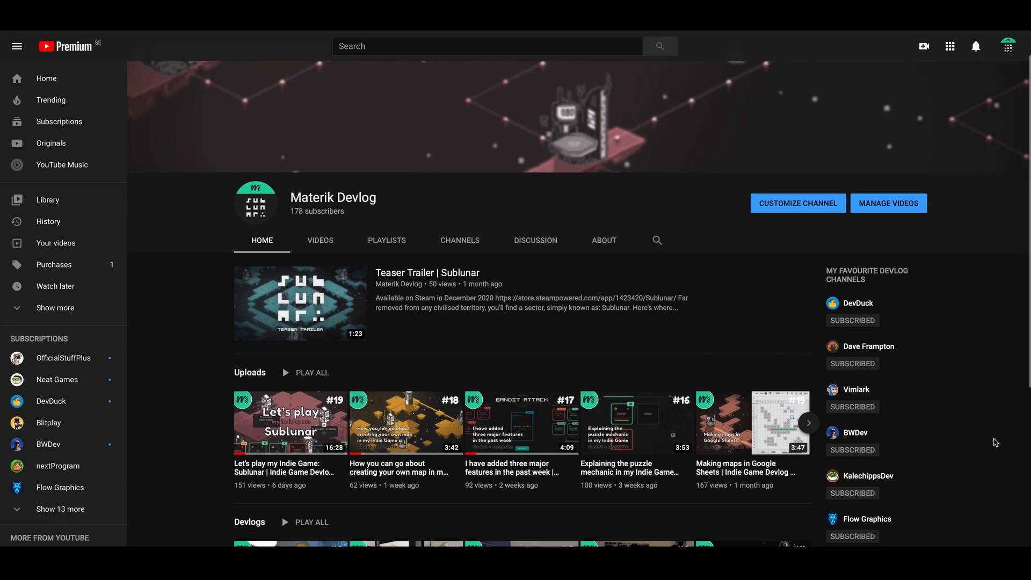
scroll(down, 3)
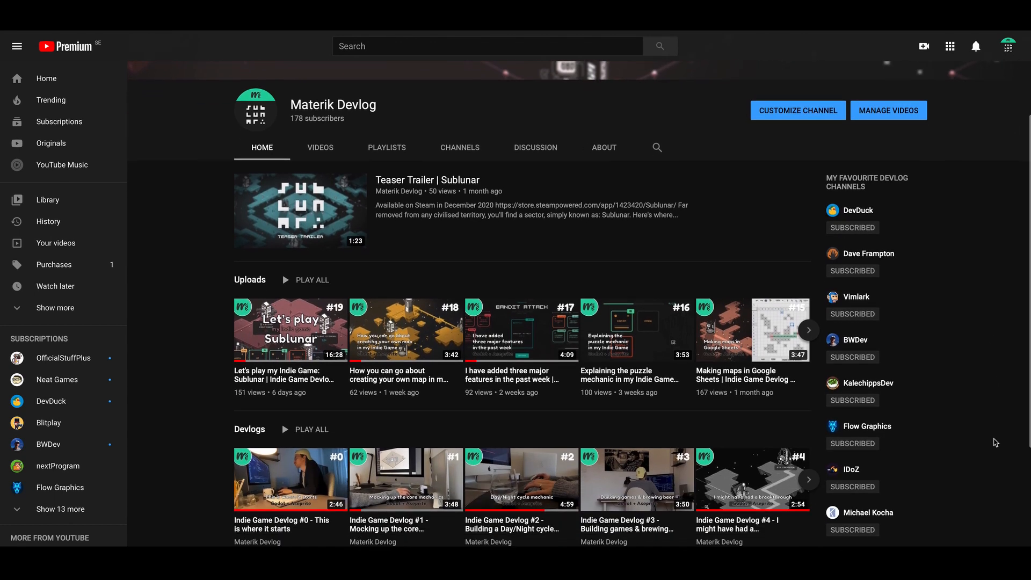
scroll(down, 3)
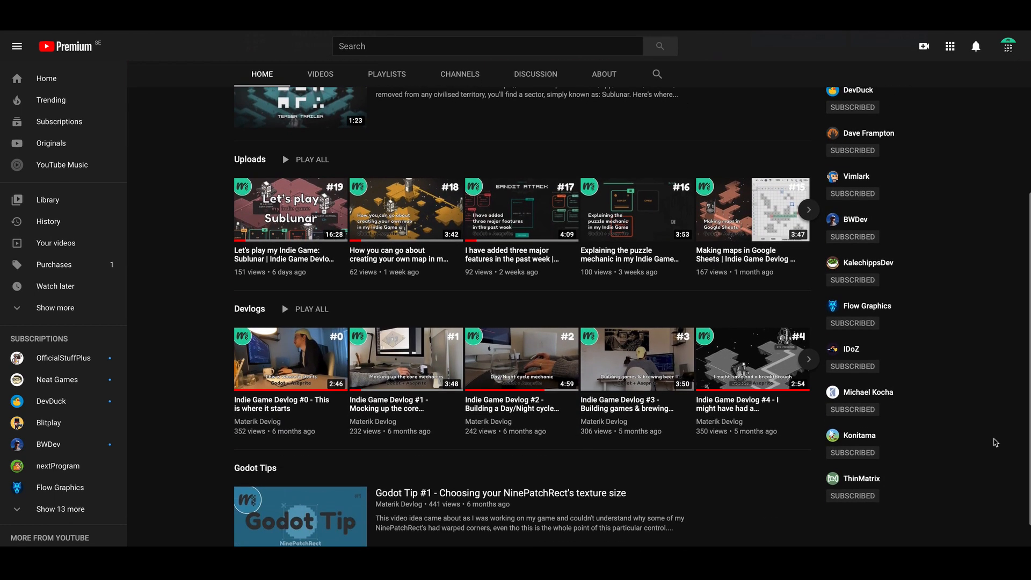
scroll(down, 3)
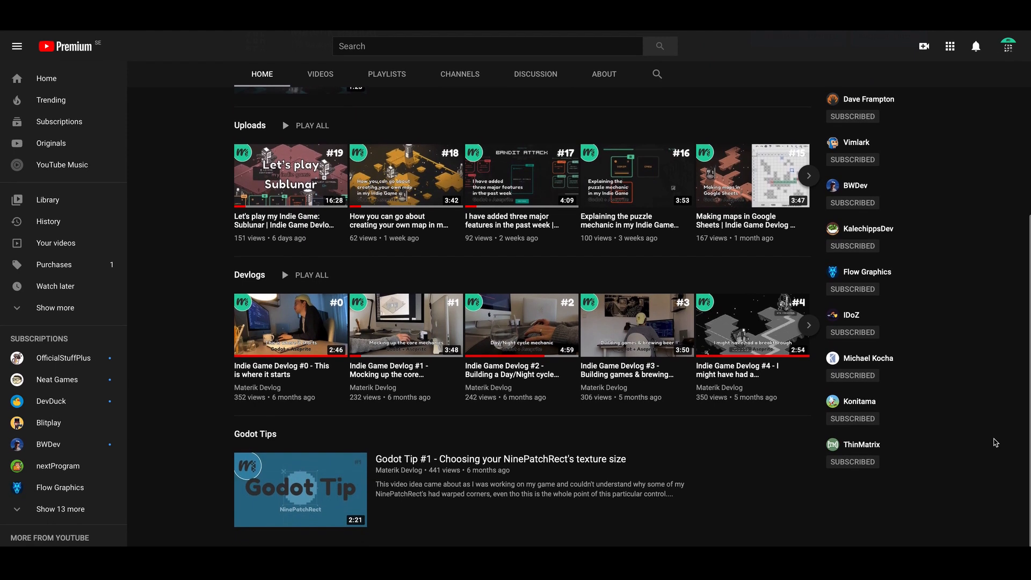
scroll(up, 3)
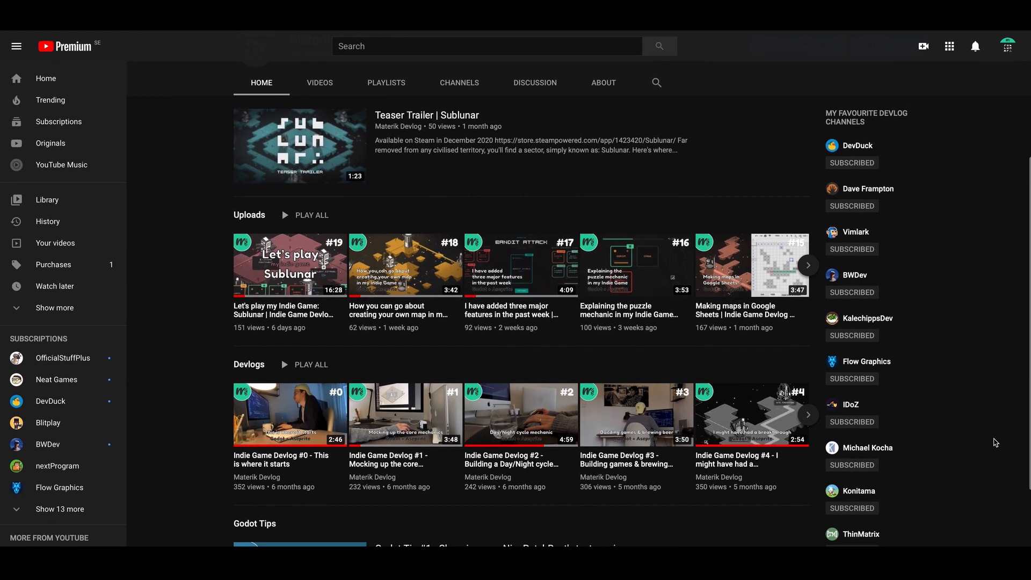
Step: Show the channel's playlists and open the Devlogs playlist
click(386, 83)
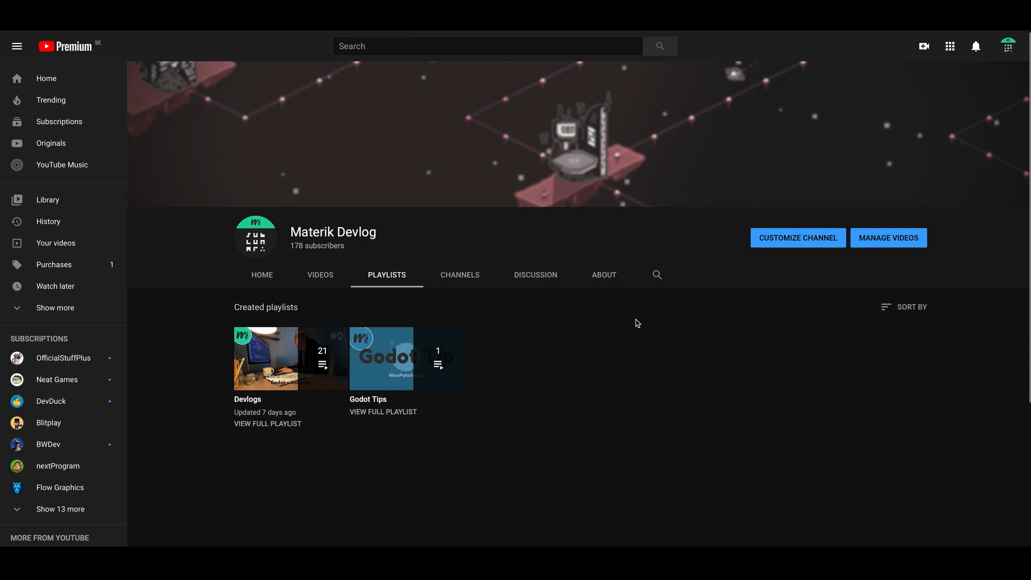
click(290, 359)
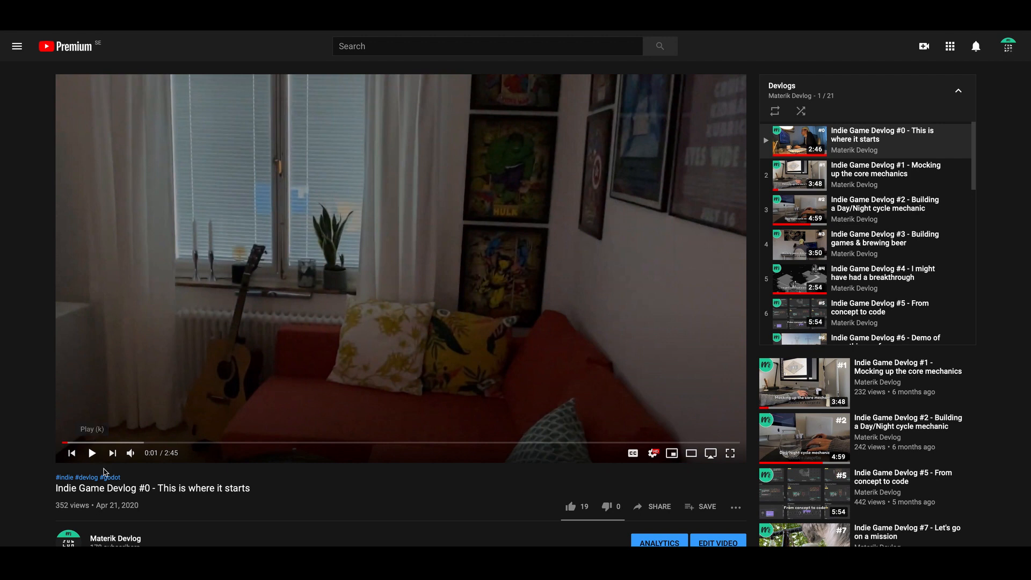
scroll(down, 3)
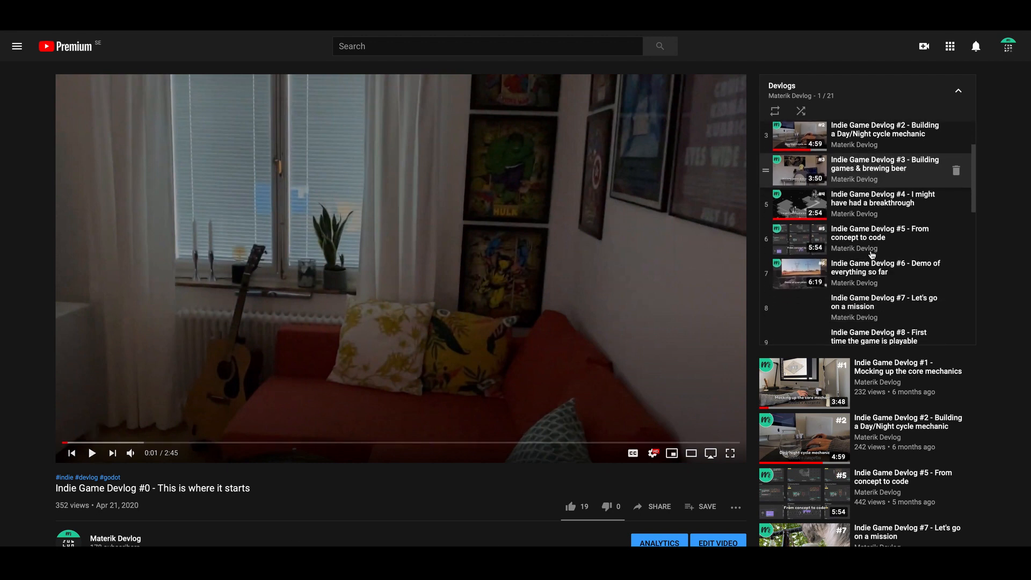
scroll(down, 3)
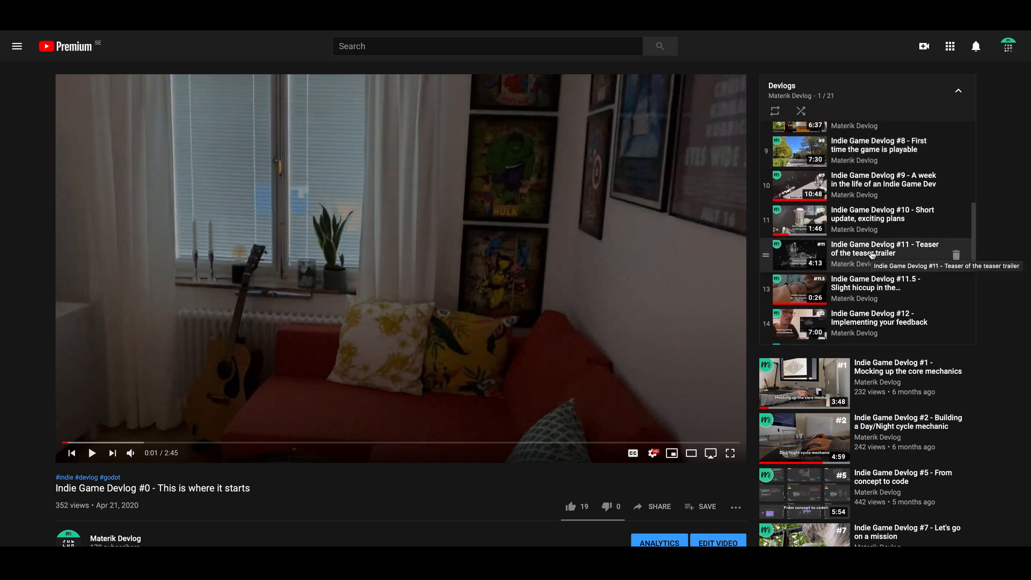
scroll(down, 3)
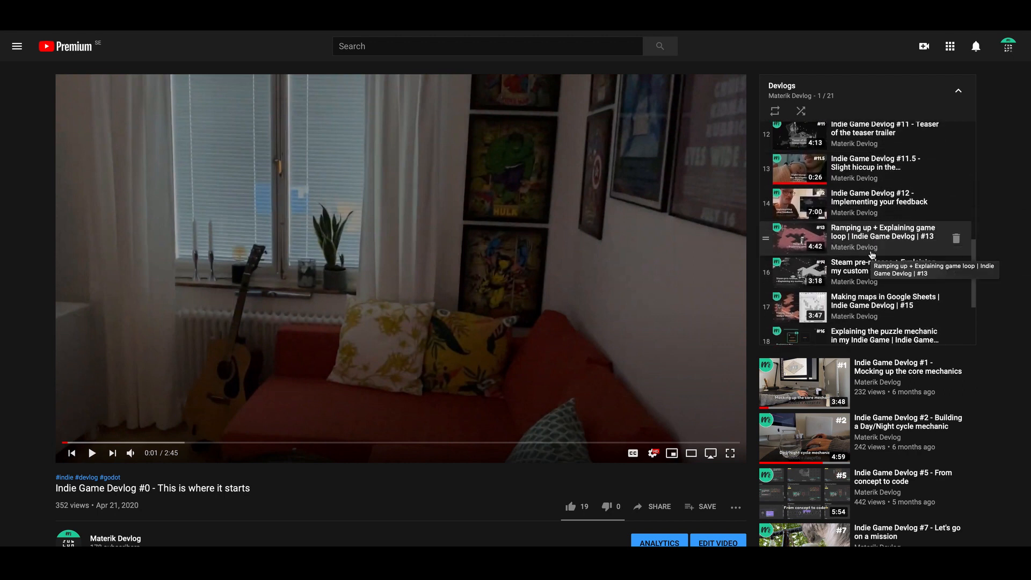
scroll(down, 3)
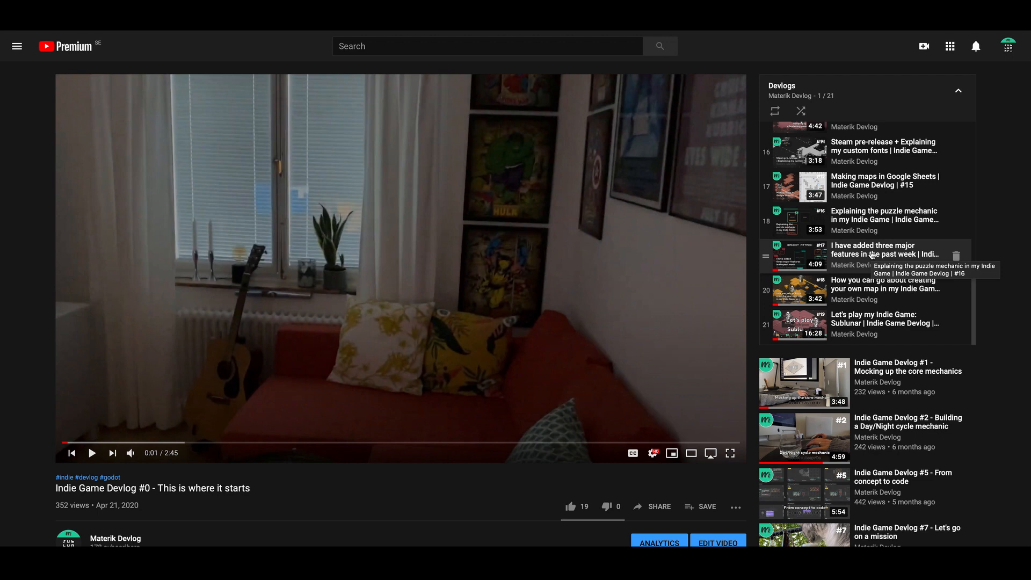
mouse_move(871, 253)
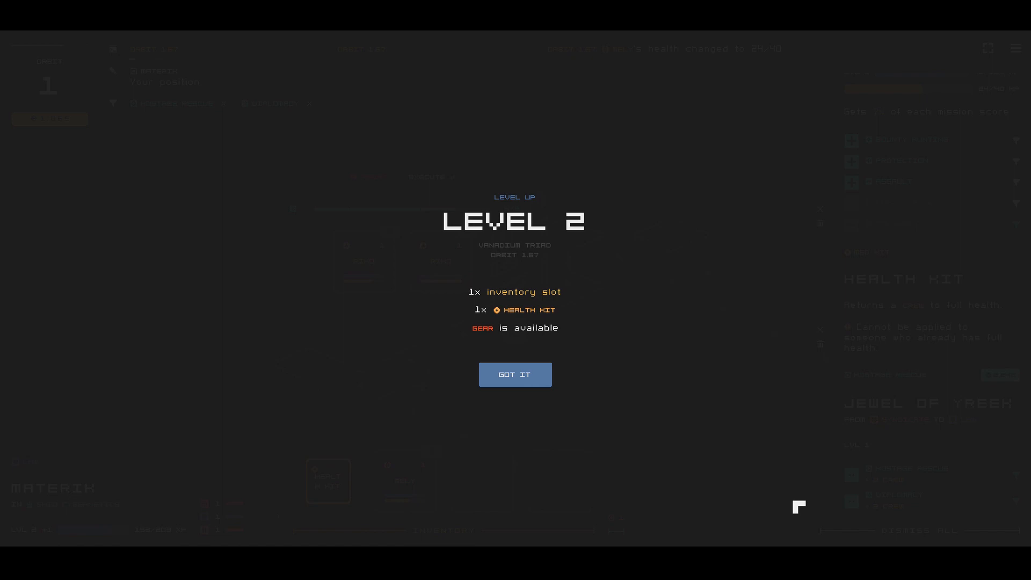
Step: Acknowledge the Level 2 rewards with Got It and show the Valkyrie mission's details
click(515, 374)
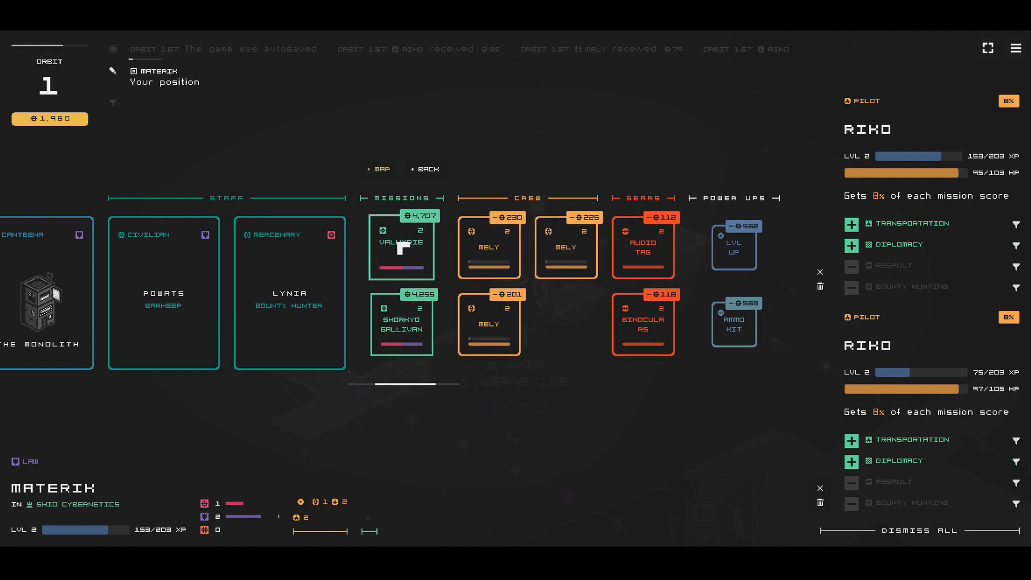
click(400, 247)
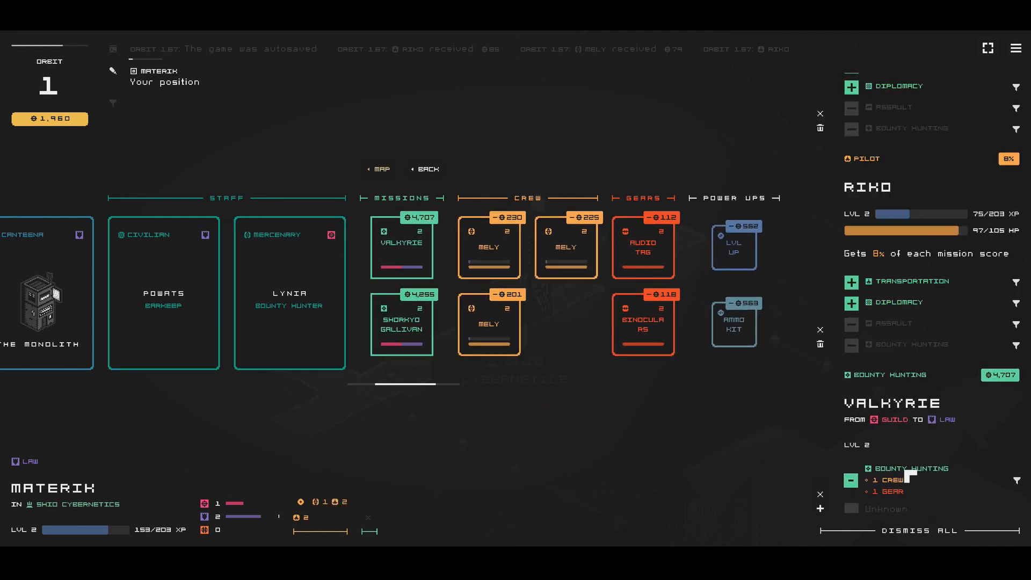